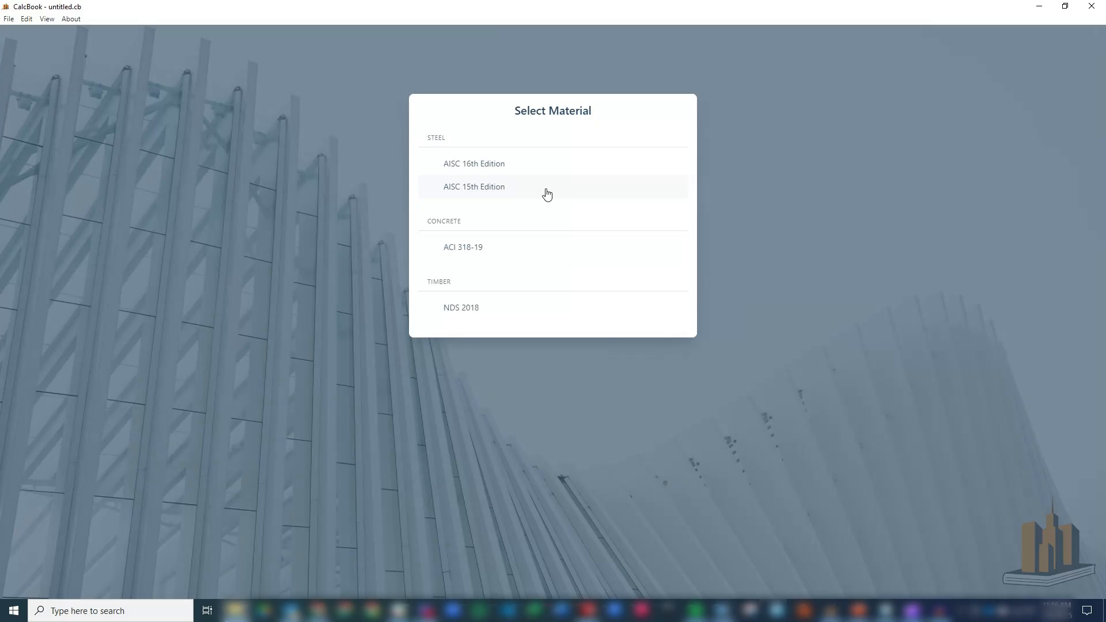
Create an AISC 15th Edition steel member design with Ch. F major-axis flexure and Ch. G strong-axis shear.
click(474, 186)
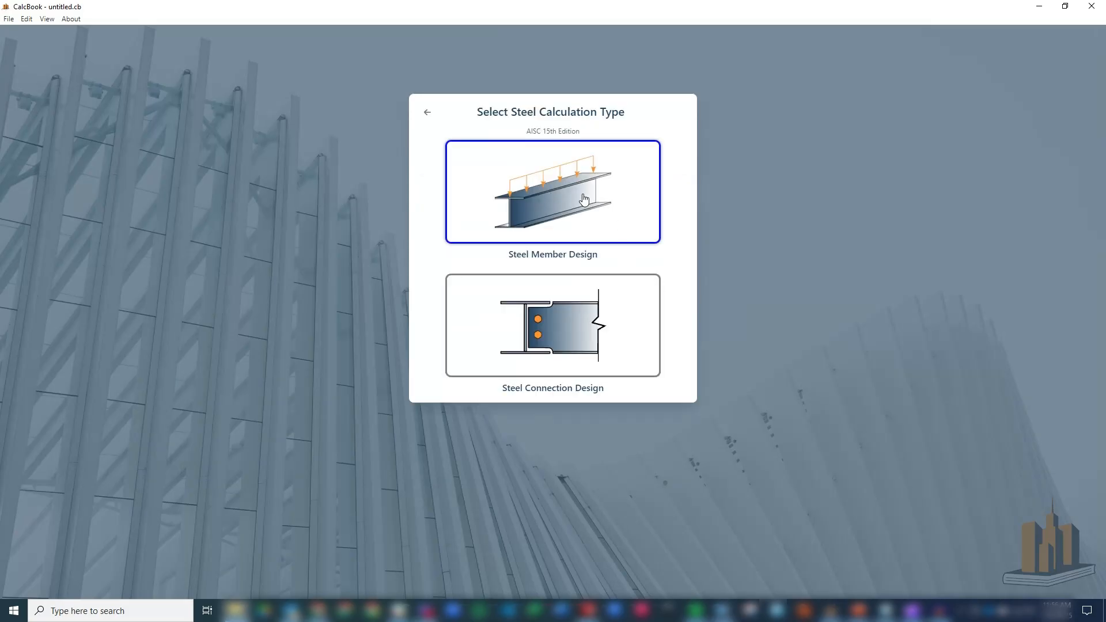
click(552, 192)
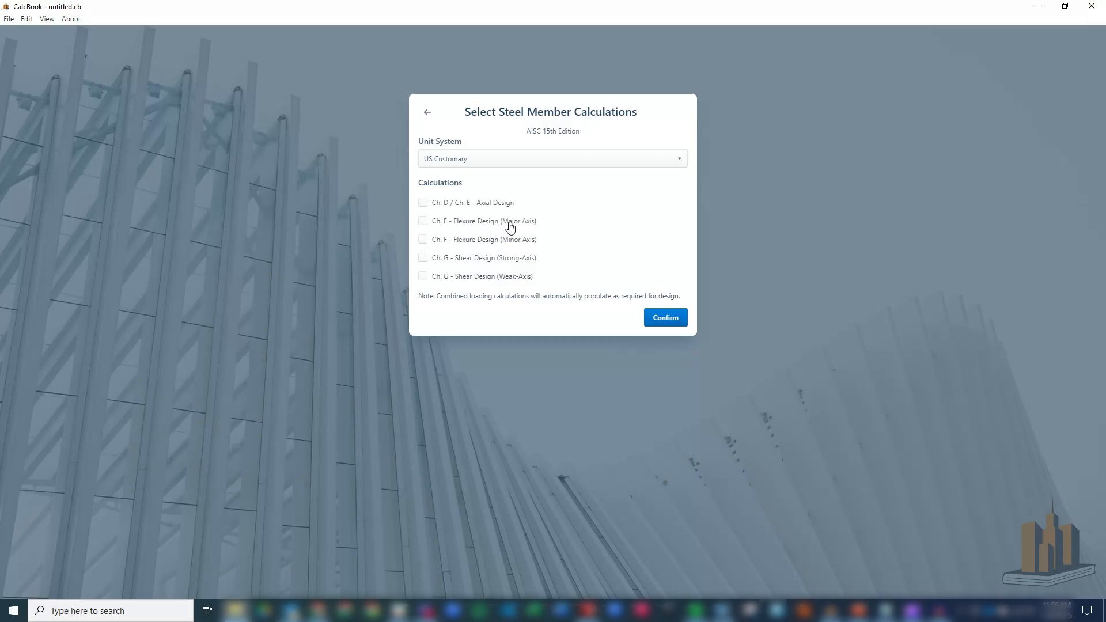
click(423, 221)
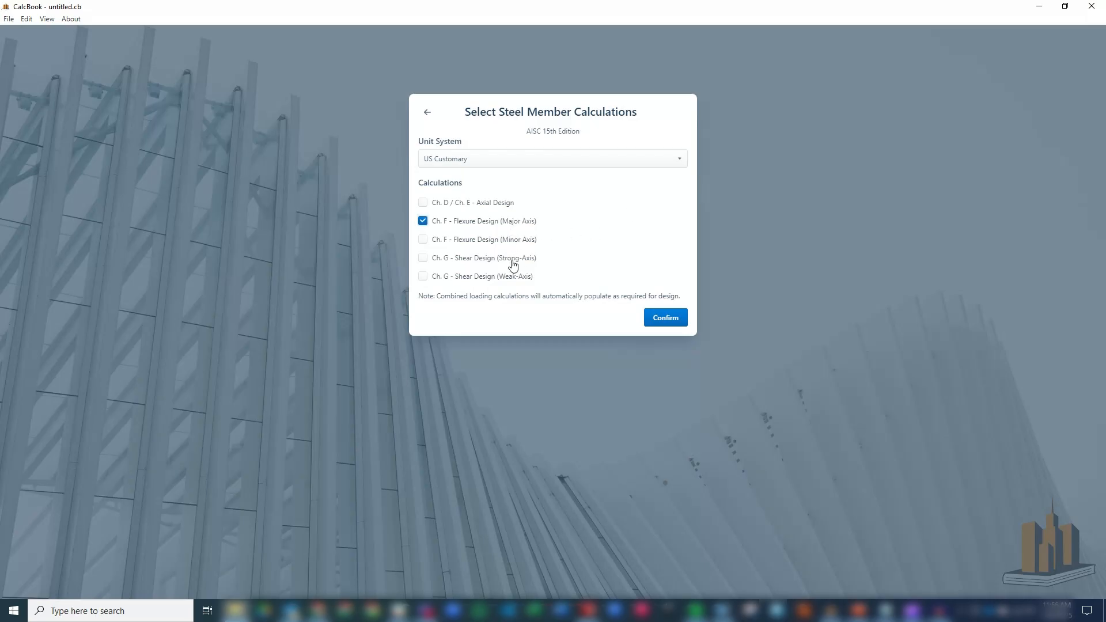
click(422, 257)
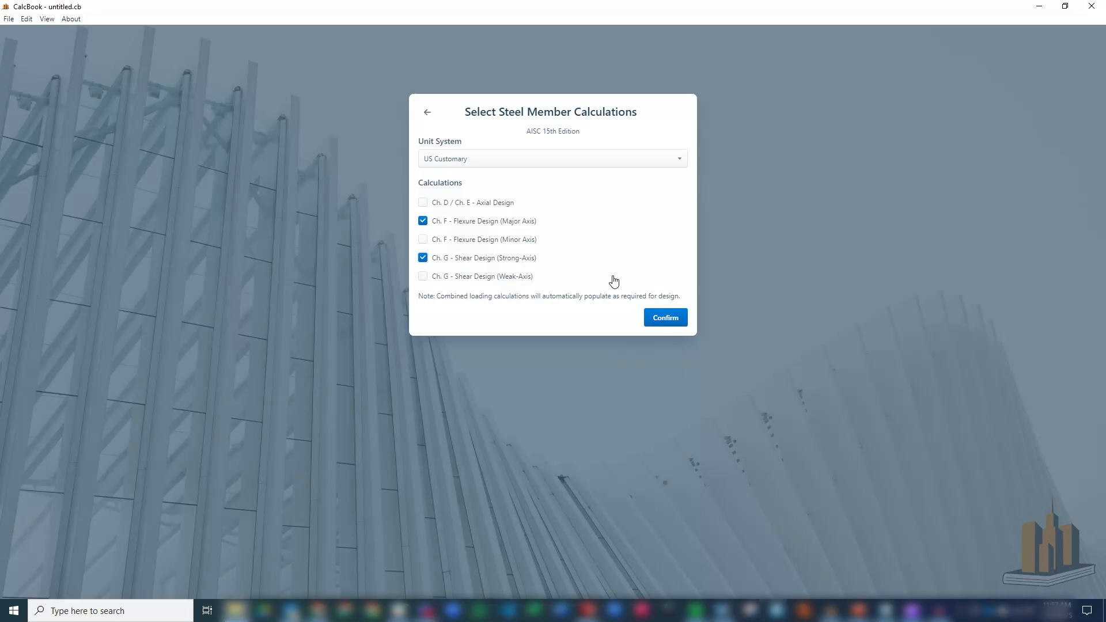
mouse_move(587, 271)
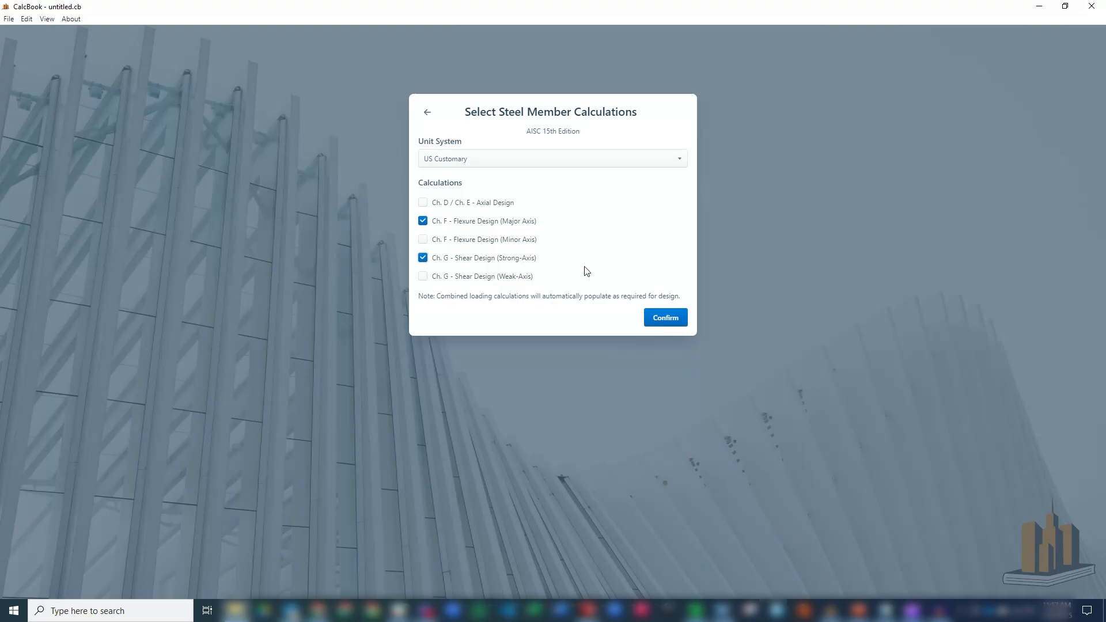
click(663, 318)
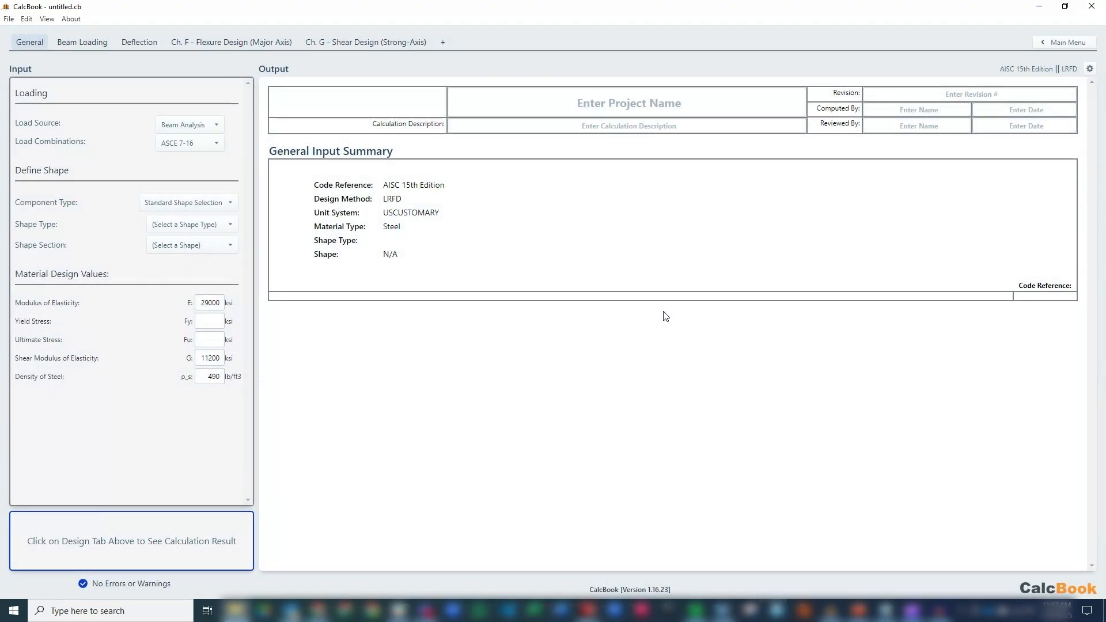
Set the shape to HSS Rect and select the HSS4X4X1/4 section.
click(190, 224)
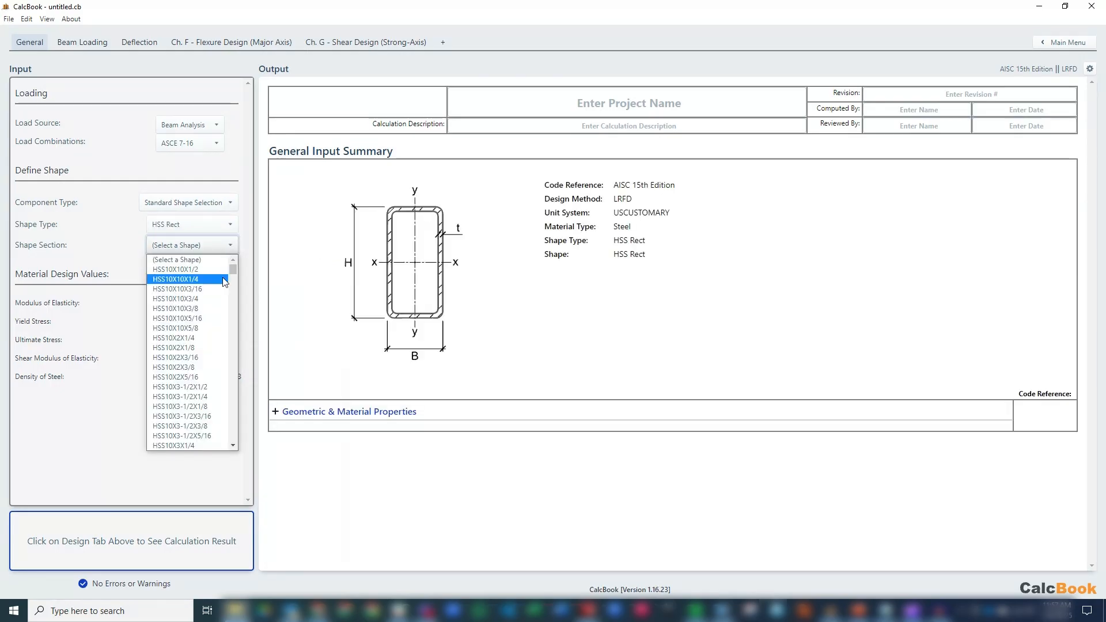
scroll(down, 3)
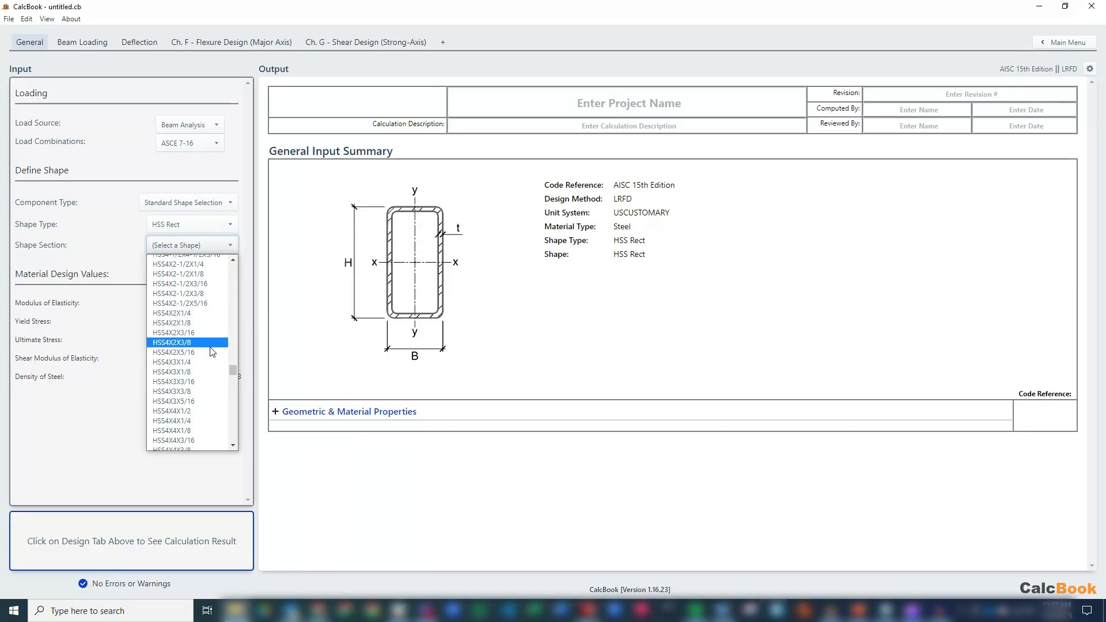
click(172, 422)
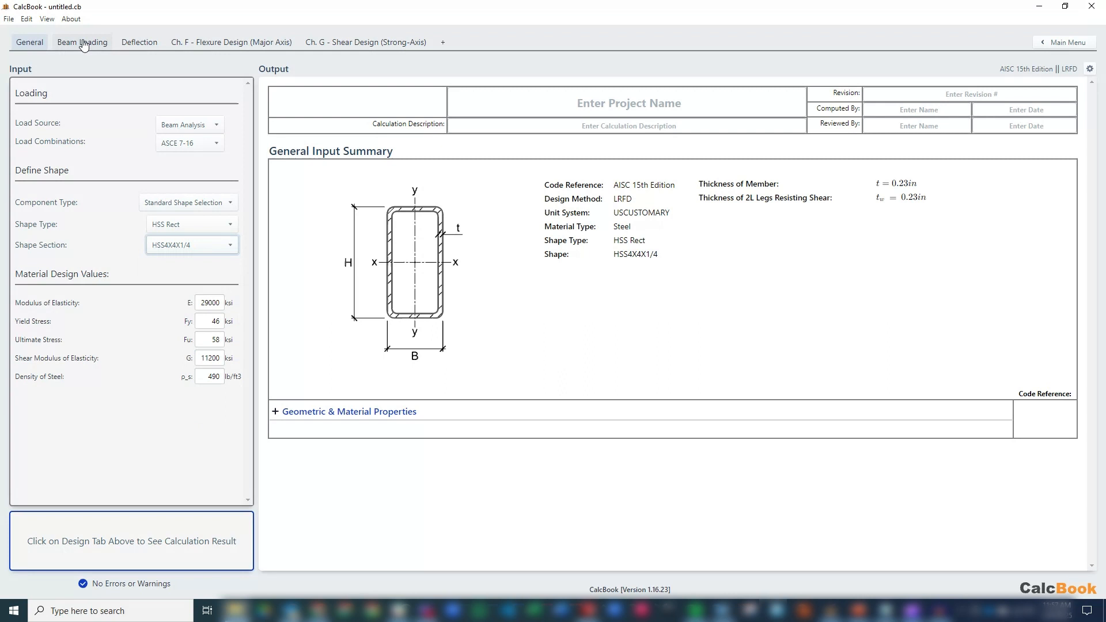
Set beam length 4 ft, shear and moment locations at 0 ft, deflection at 4 ft.
click(82, 42)
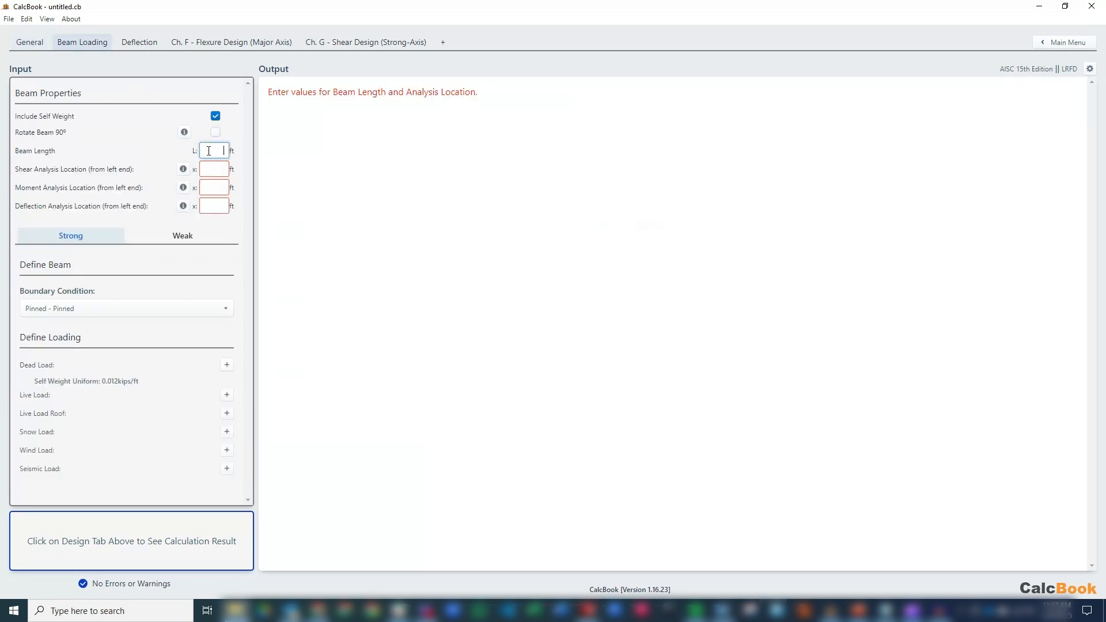
text(4)
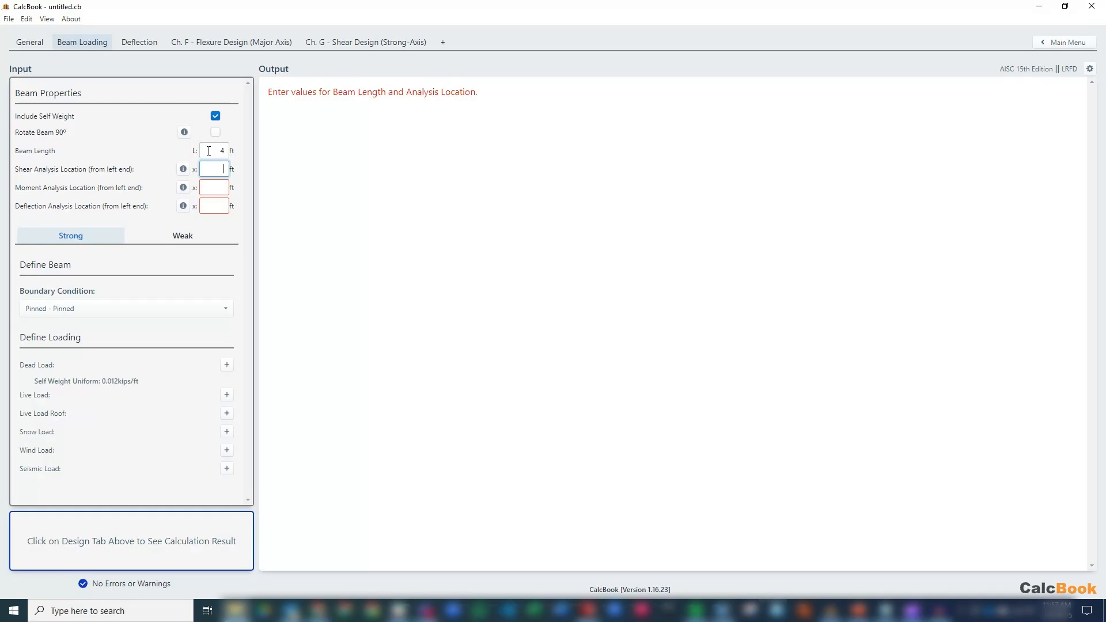
text(0)
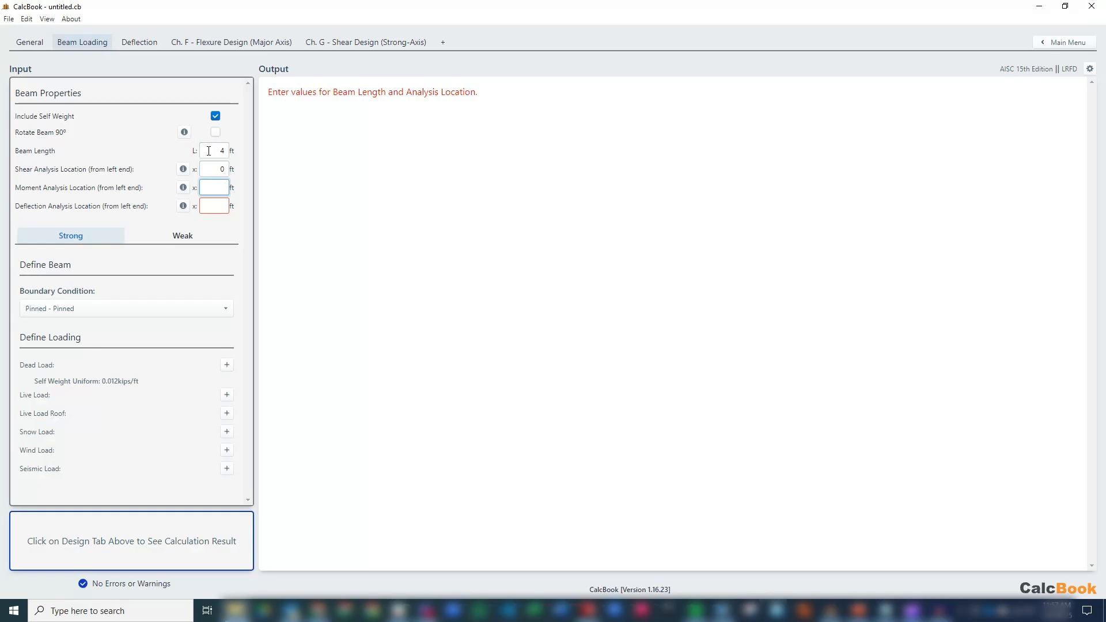
text(0)
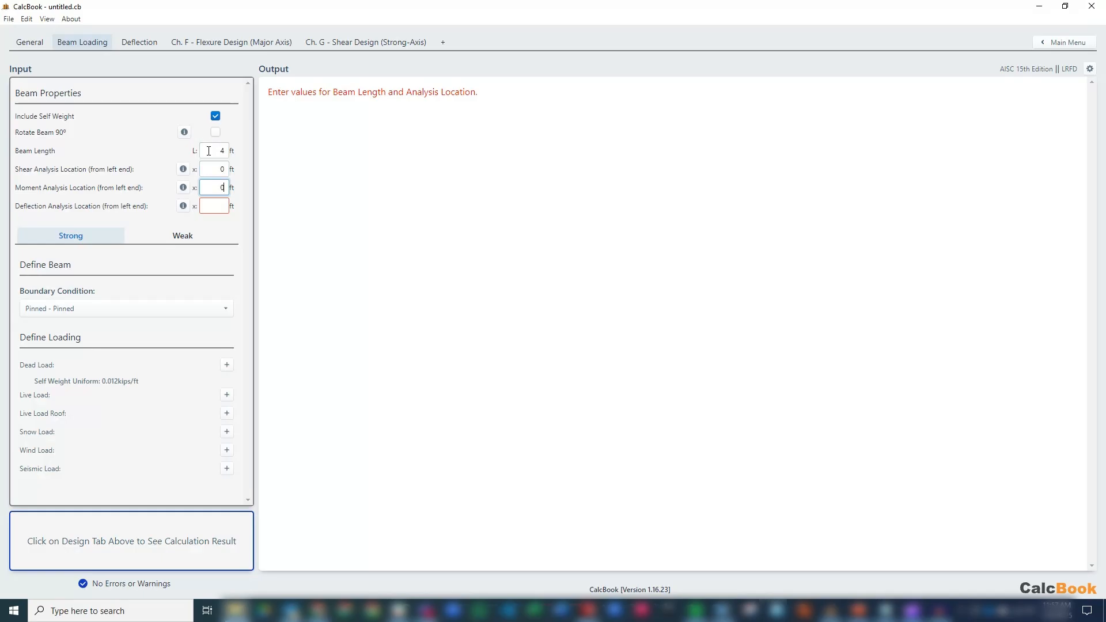
text(4)
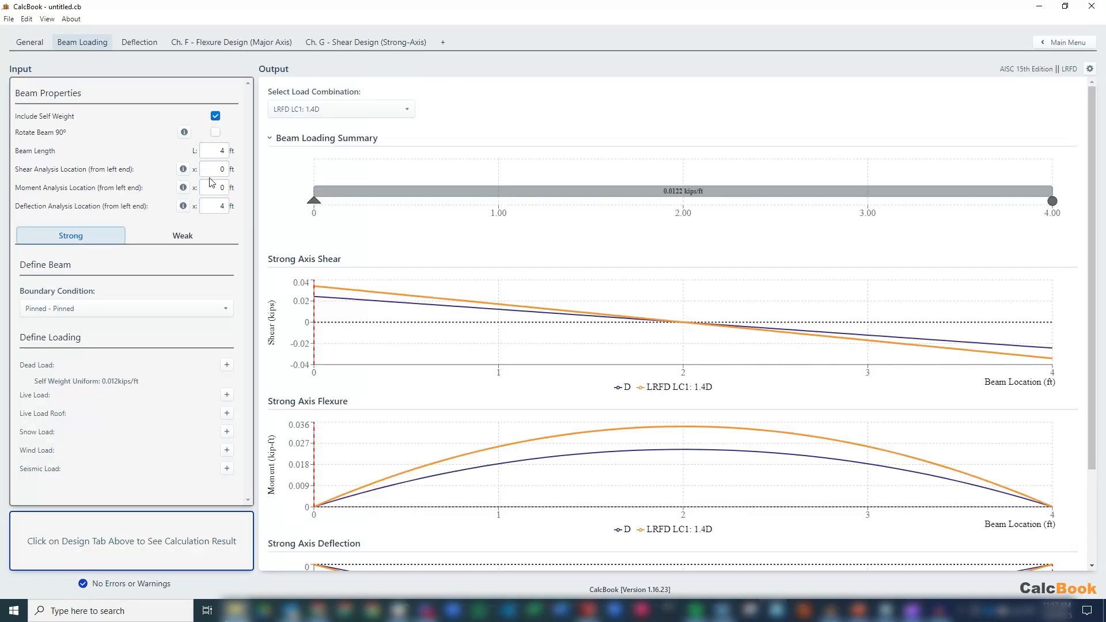
Set the boundary condition to Fixed - Free cantilever.
click(125, 308)
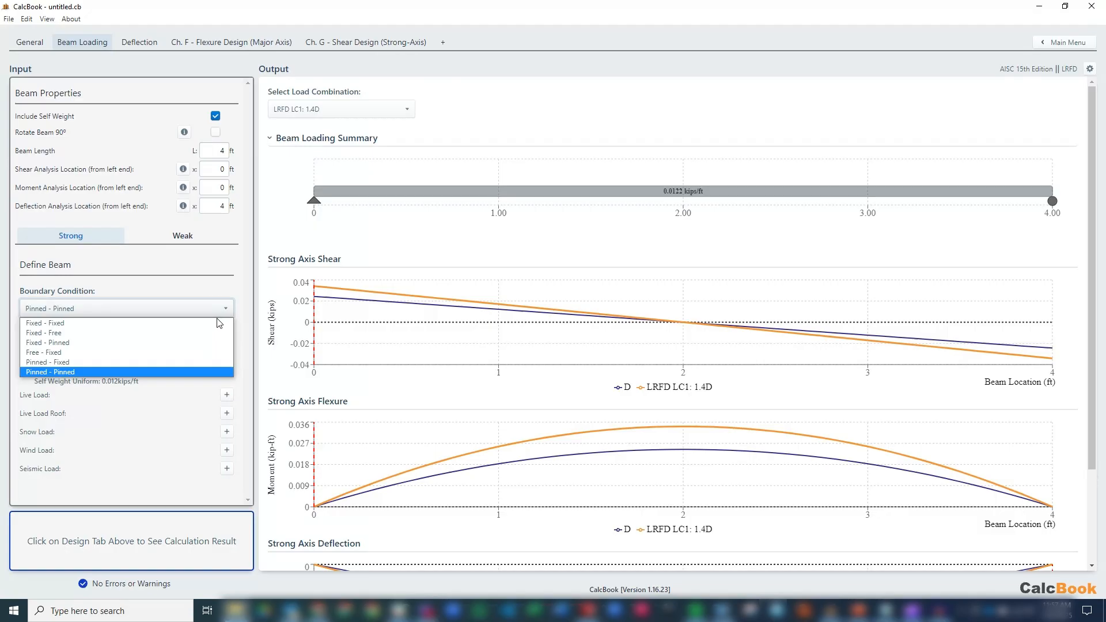
click(44, 333)
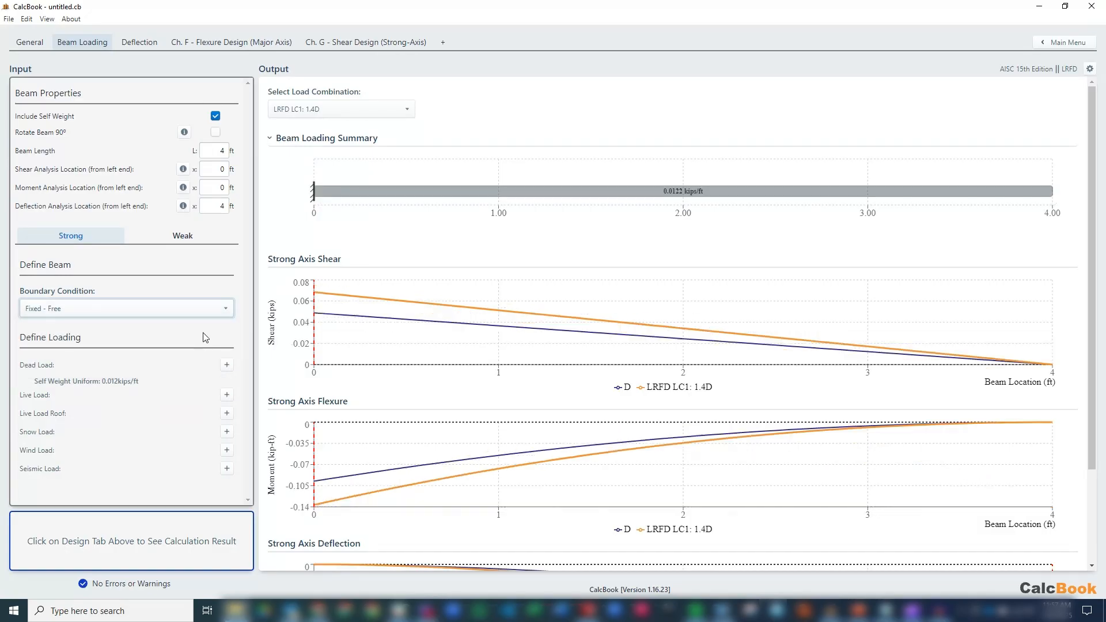
mouse_move(398, 197)
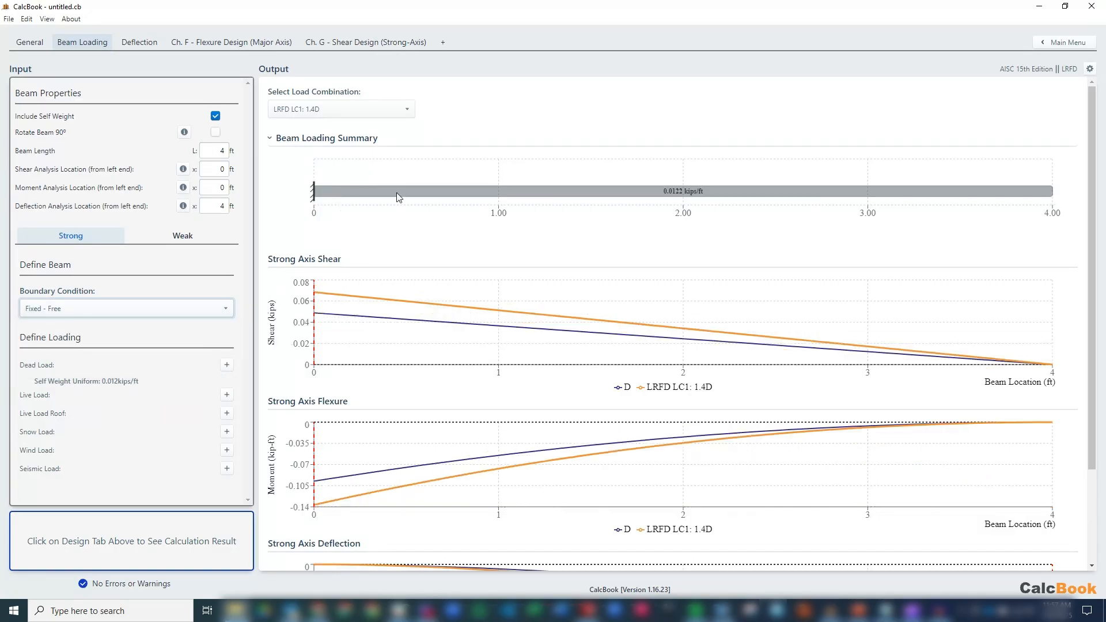
mouse_move(499, 231)
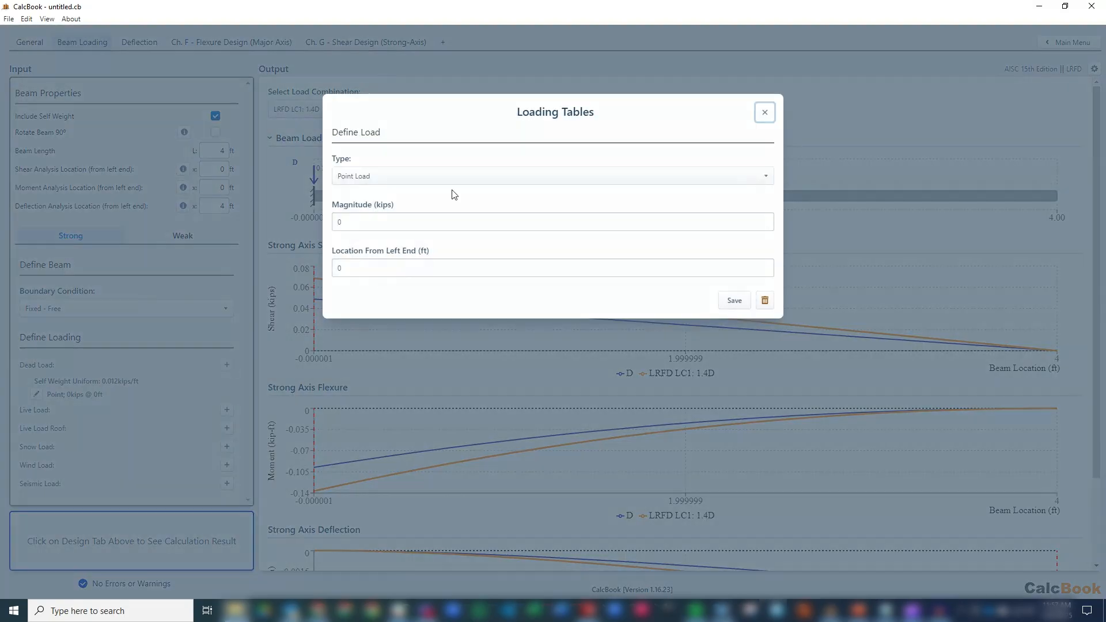
Save a point dead load of 1.5 kips located at 4 ft.
click(552, 221)
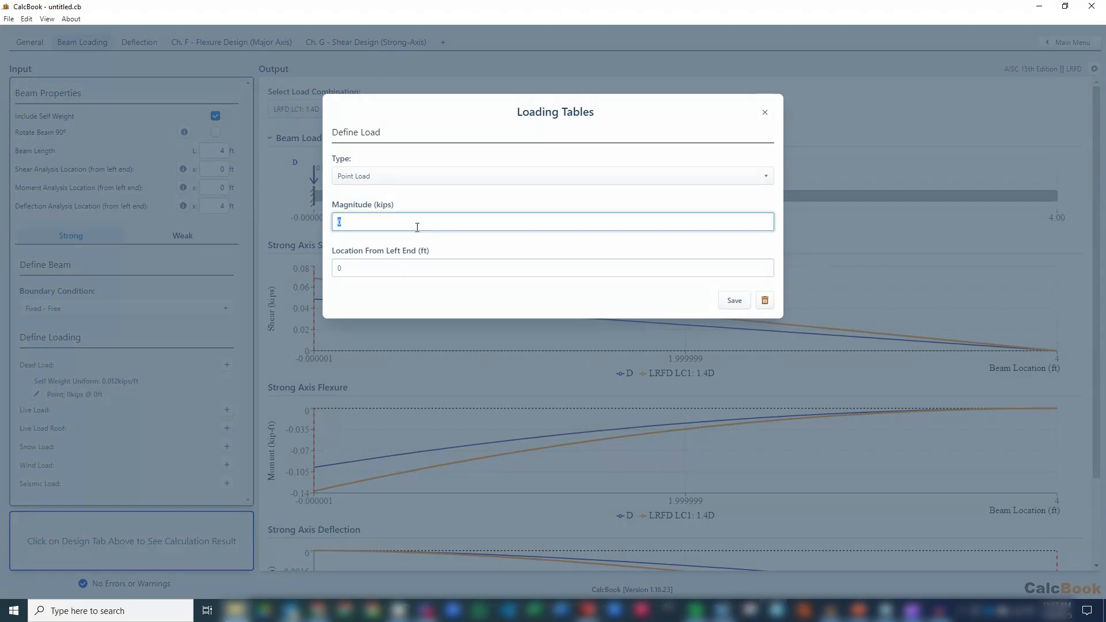
text(1.5)
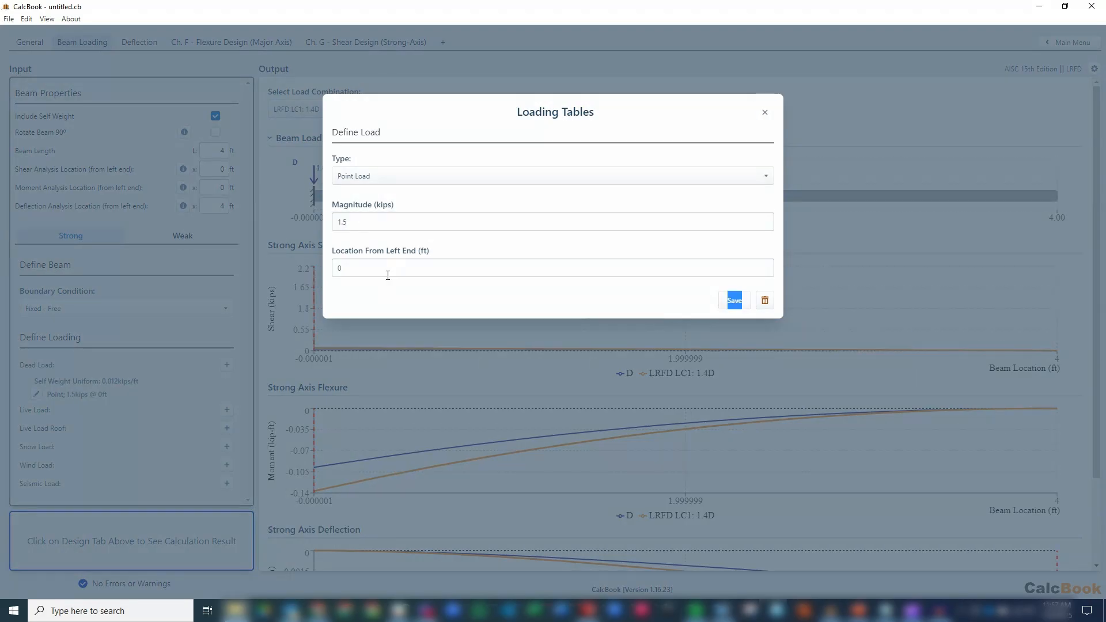
text(4)
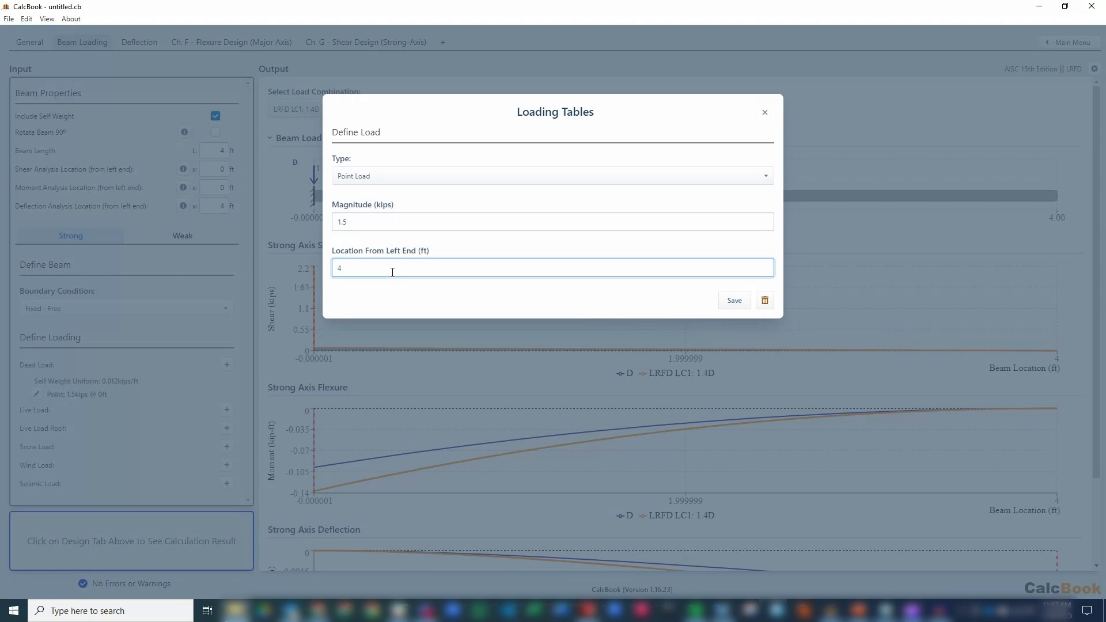
click(733, 300)
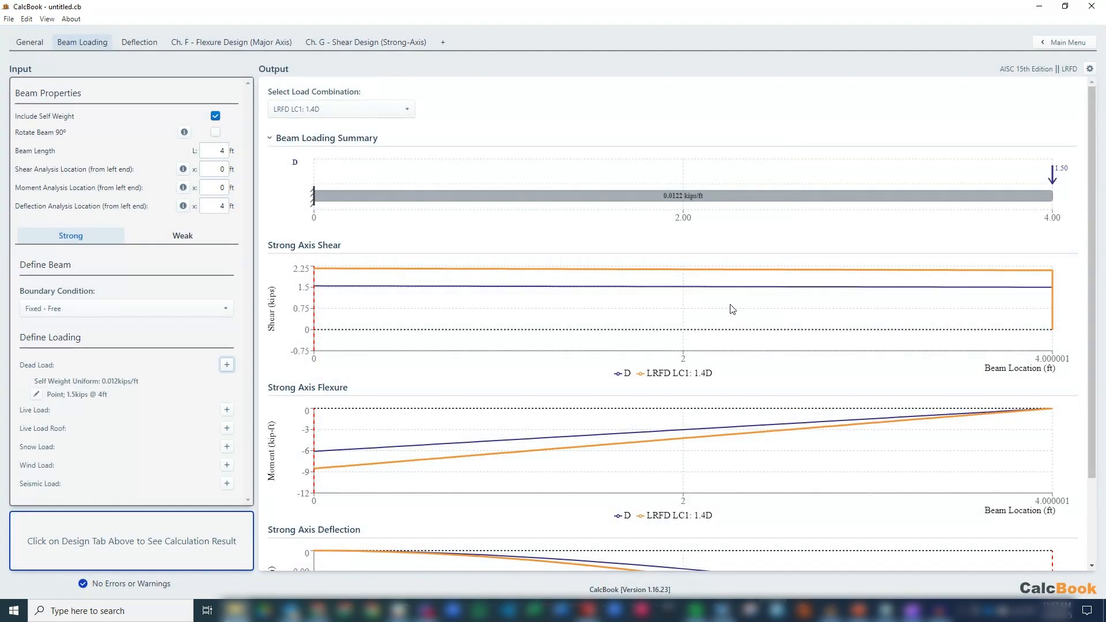
mouse_move(328, 286)
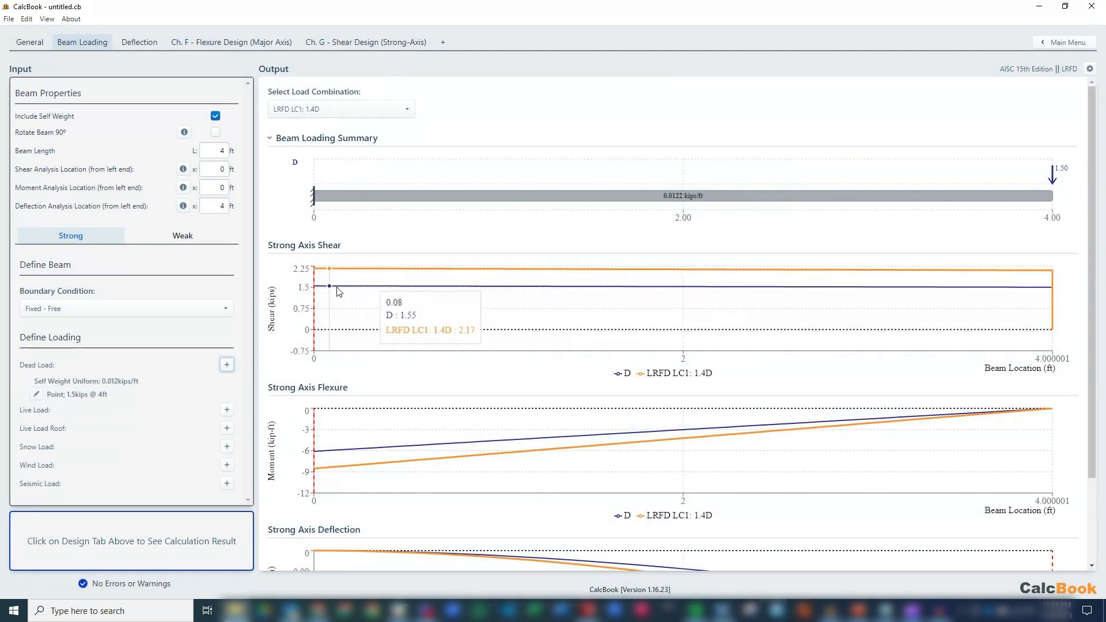
Review the shear, moment and deflection plots, then go to the Ch. F flexure design check.
scroll(down, 3)
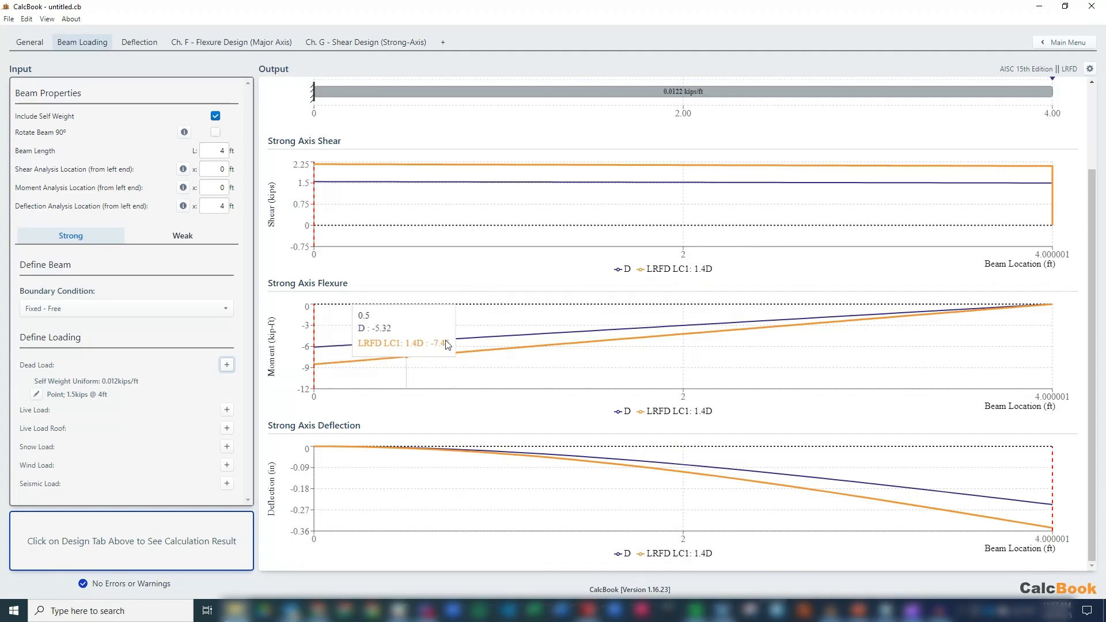
mouse_move(695, 326)
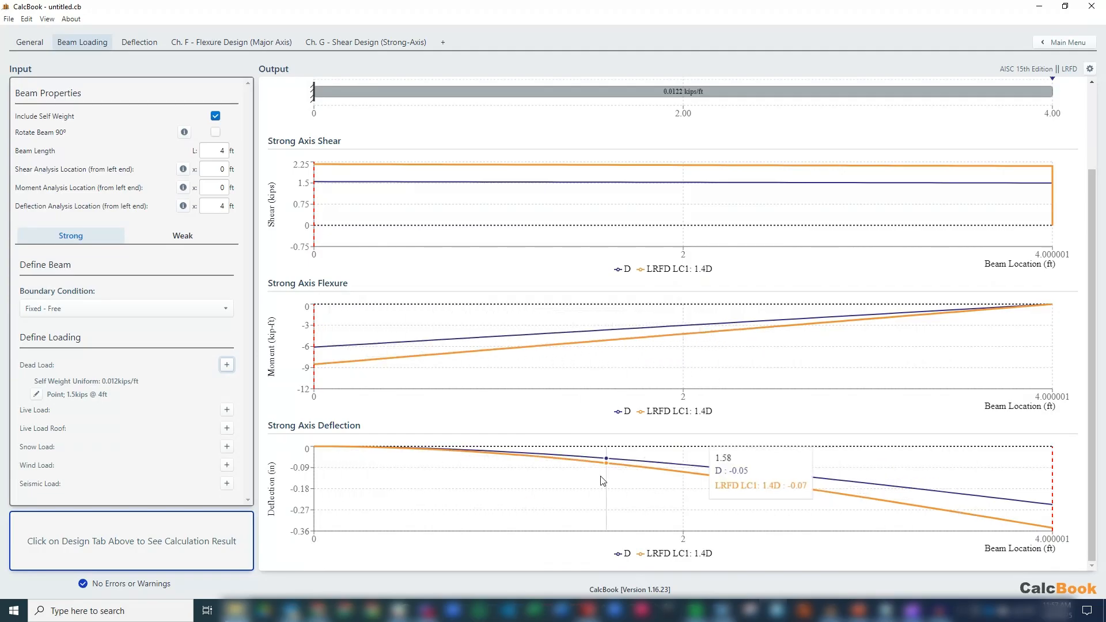
mouse_move(359, 318)
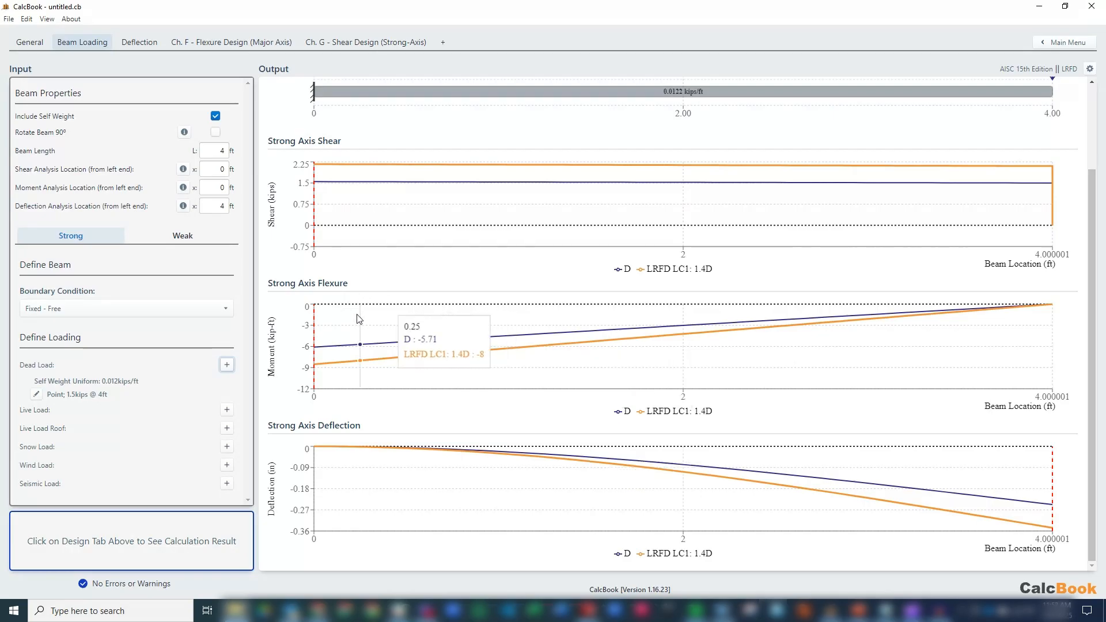
mouse_move(319, 185)
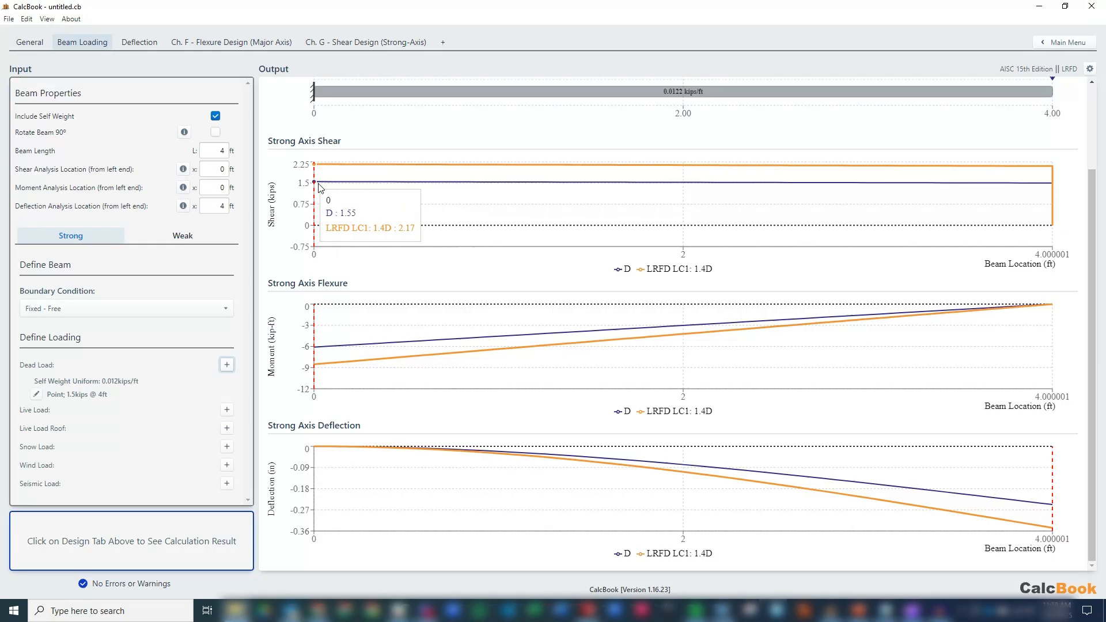
mouse_move(316, 167)
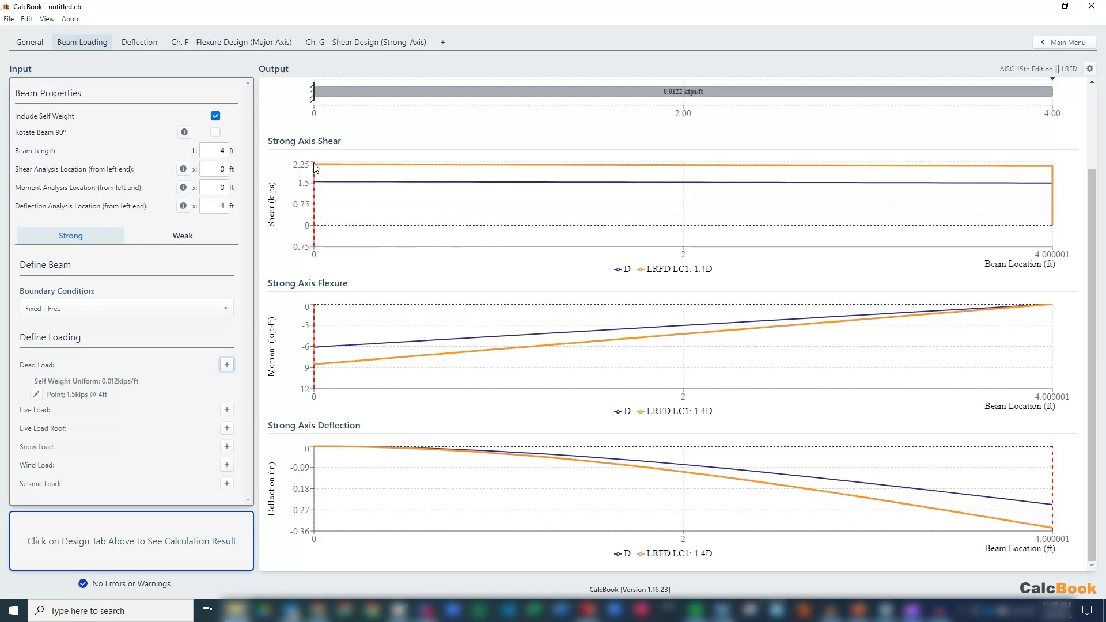
mouse_move(316, 170)
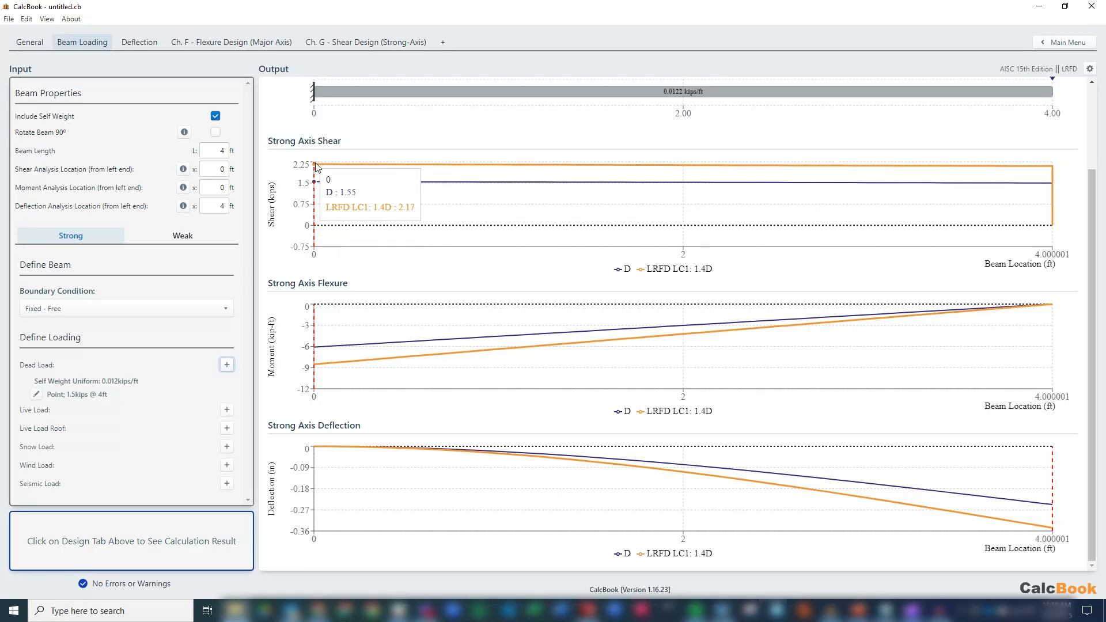
mouse_move(326, 315)
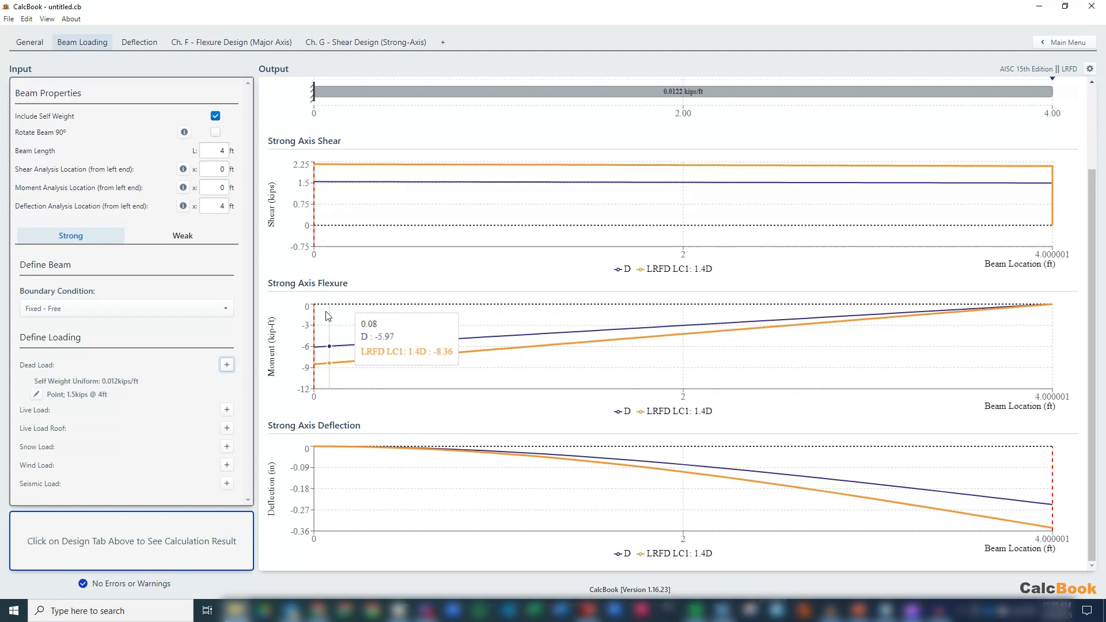
mouse_move(316, 316)
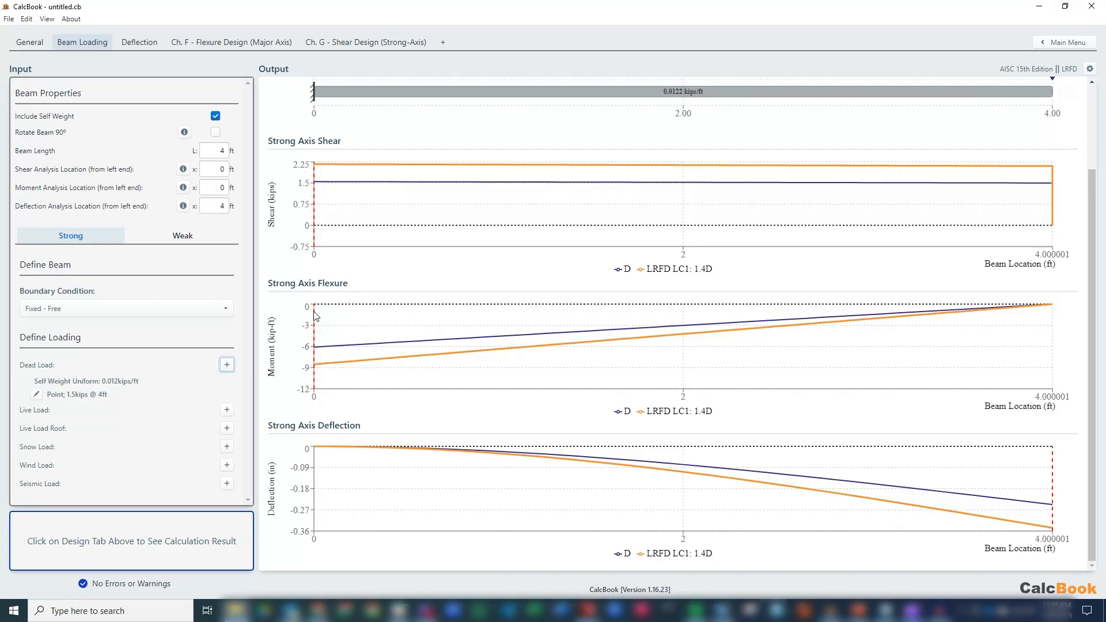
mouse_move(321, 183)
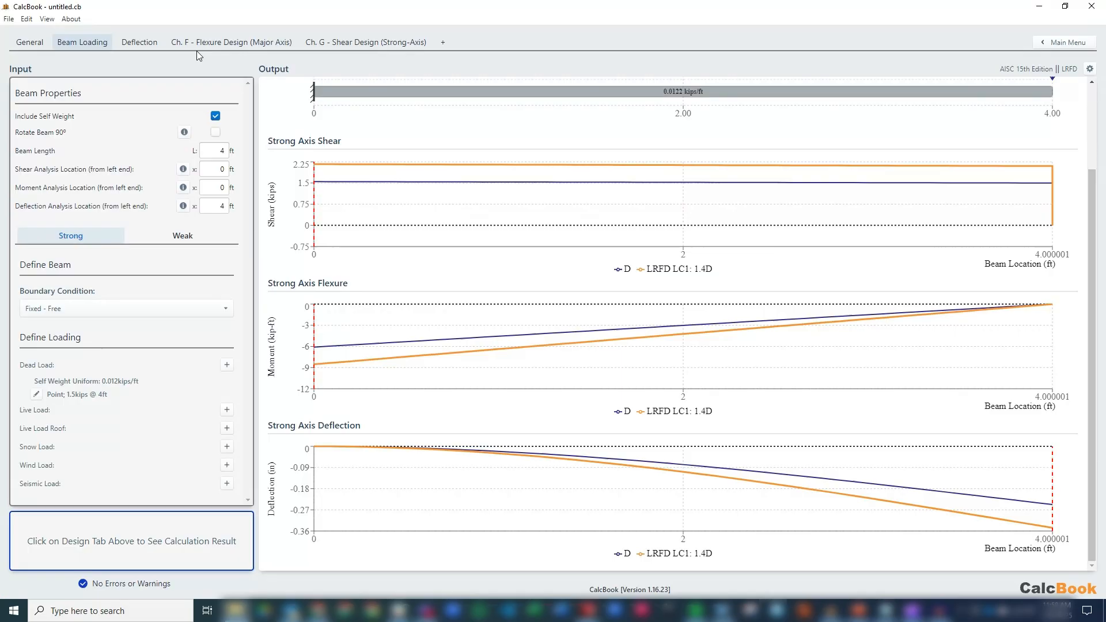
click(230, 41)
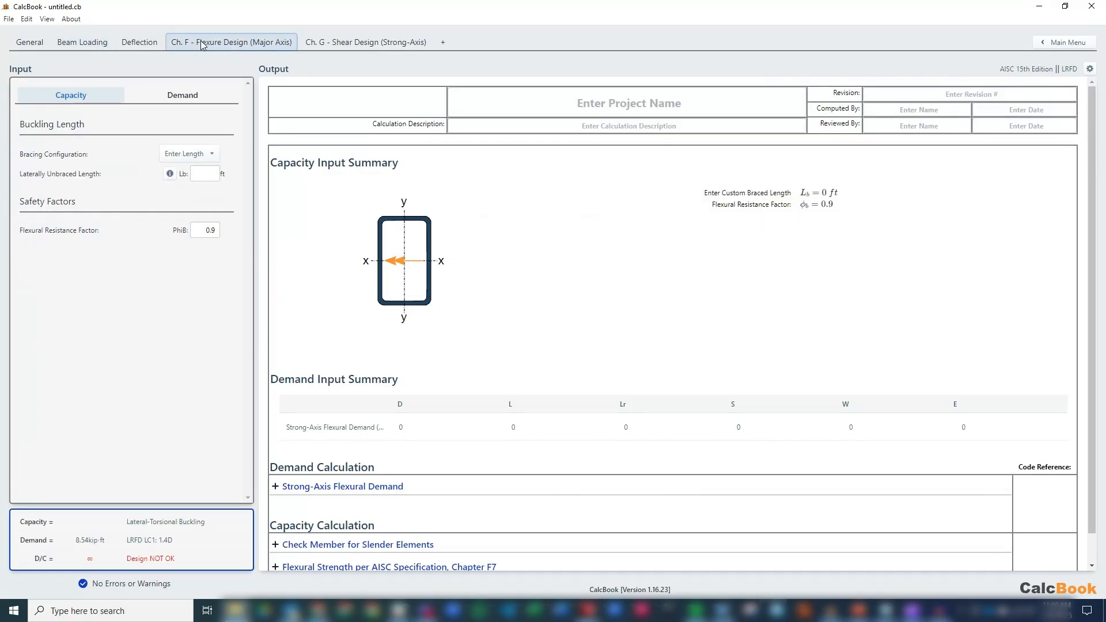
Set Lb = 4 ft so flexure passes at D/C 0.53 and confirm shear passes at 0.057, then head to the main menu.
click(189, 154)
text(4)
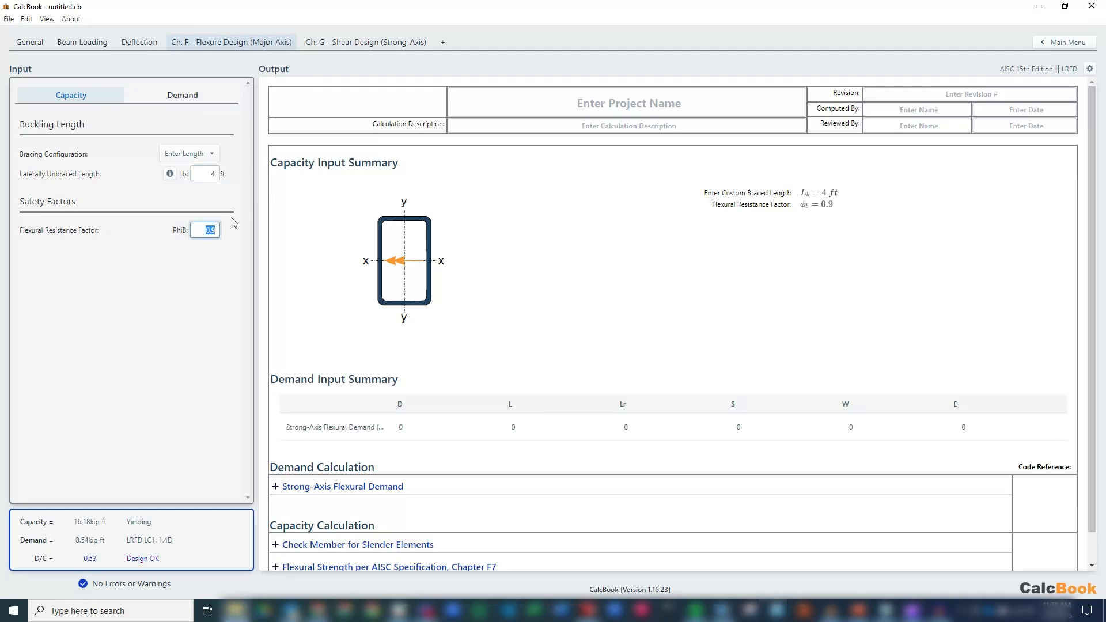
mouse_move(97, 562)
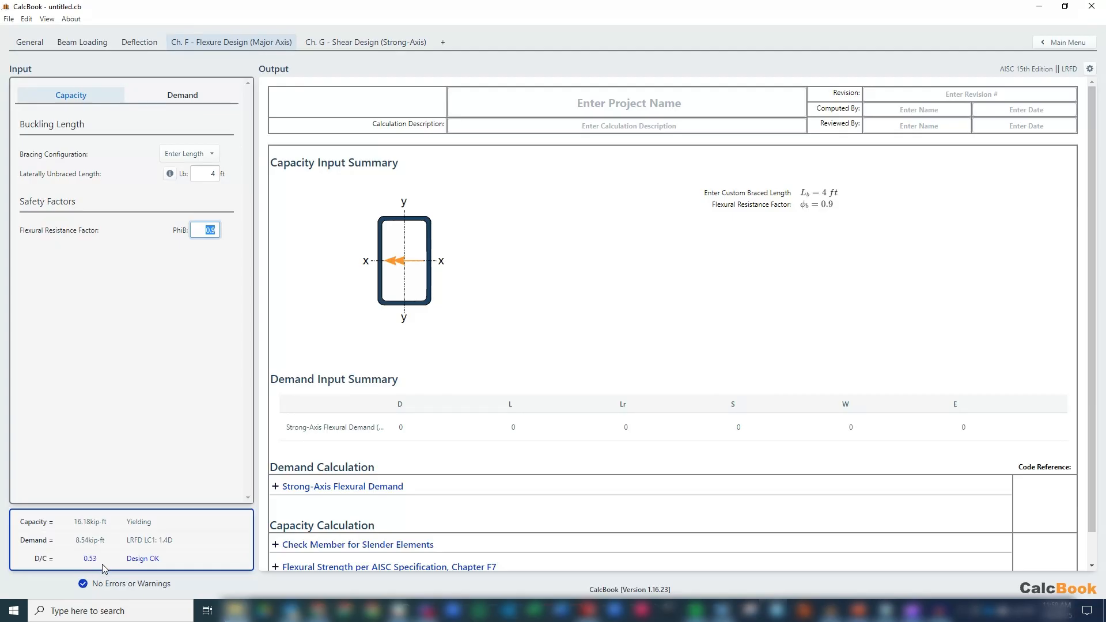
mouse_move(395, 41)
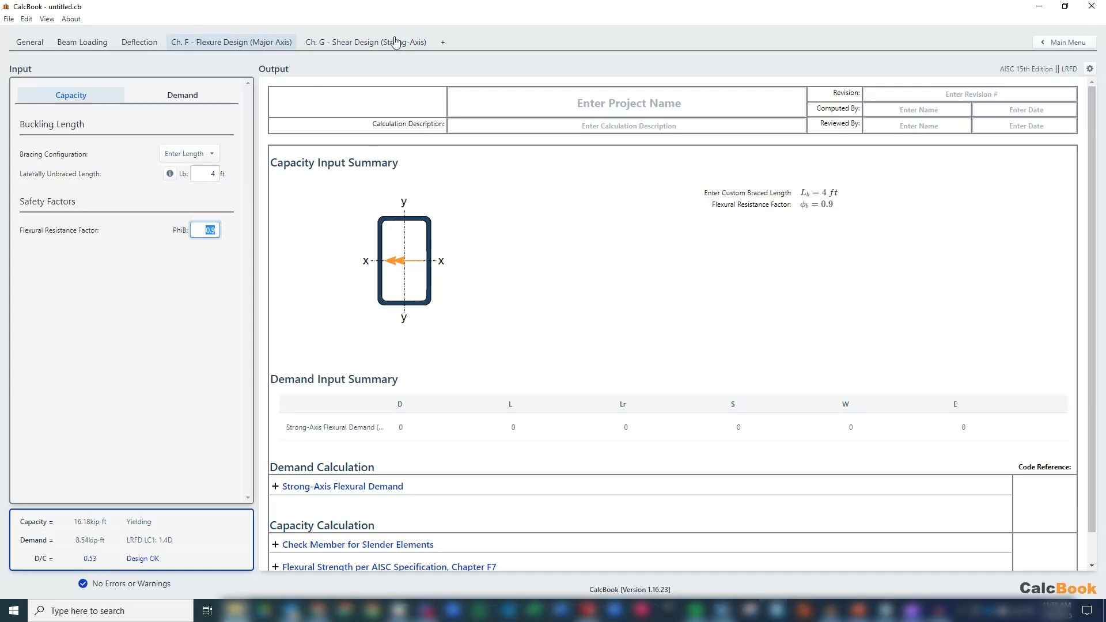
click(366, 41)
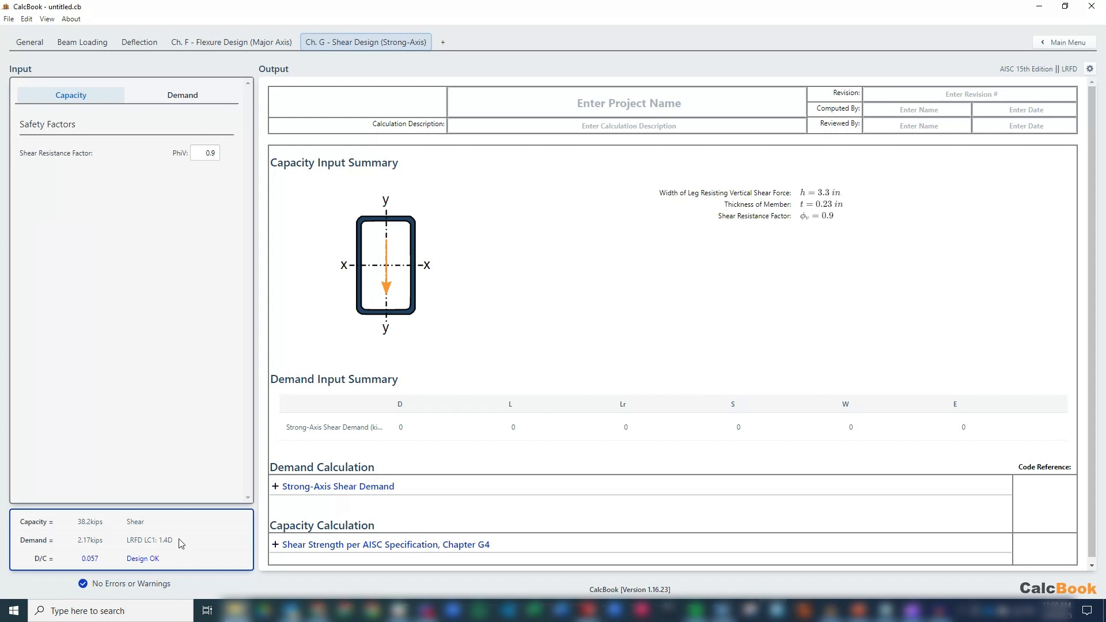
mouse_move(232, 283)
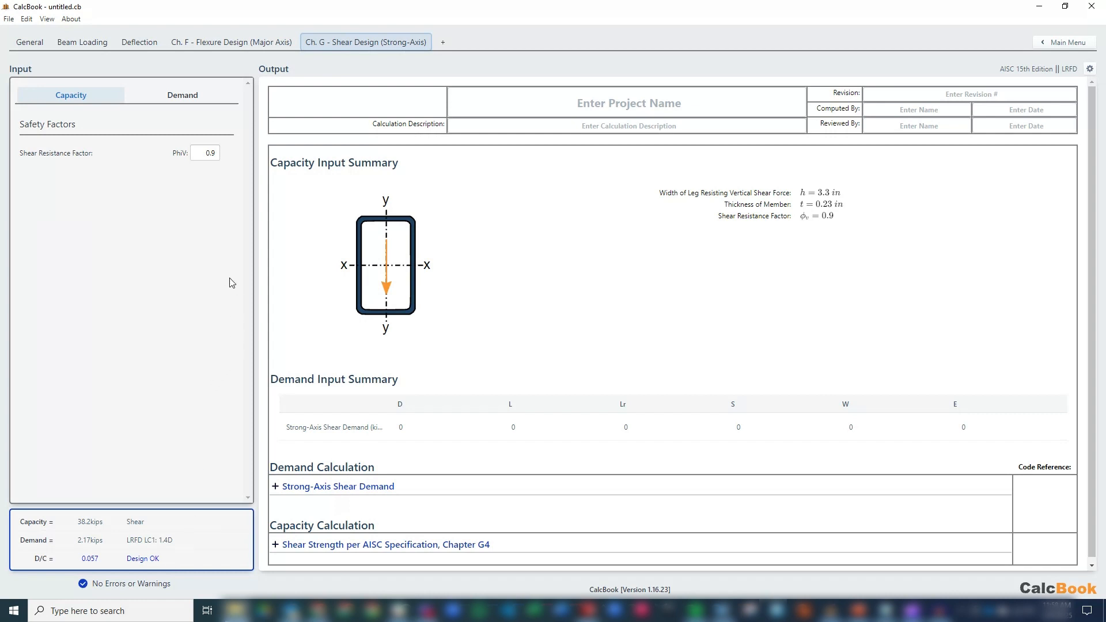
mouse_move(221, 236)
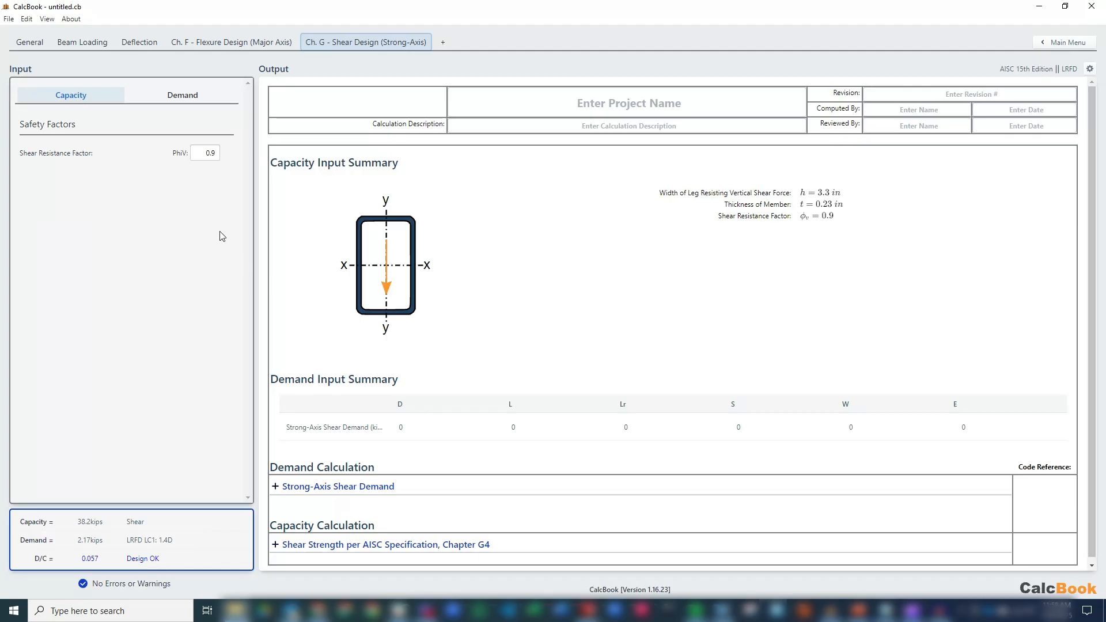
mouse_move(205, 238)
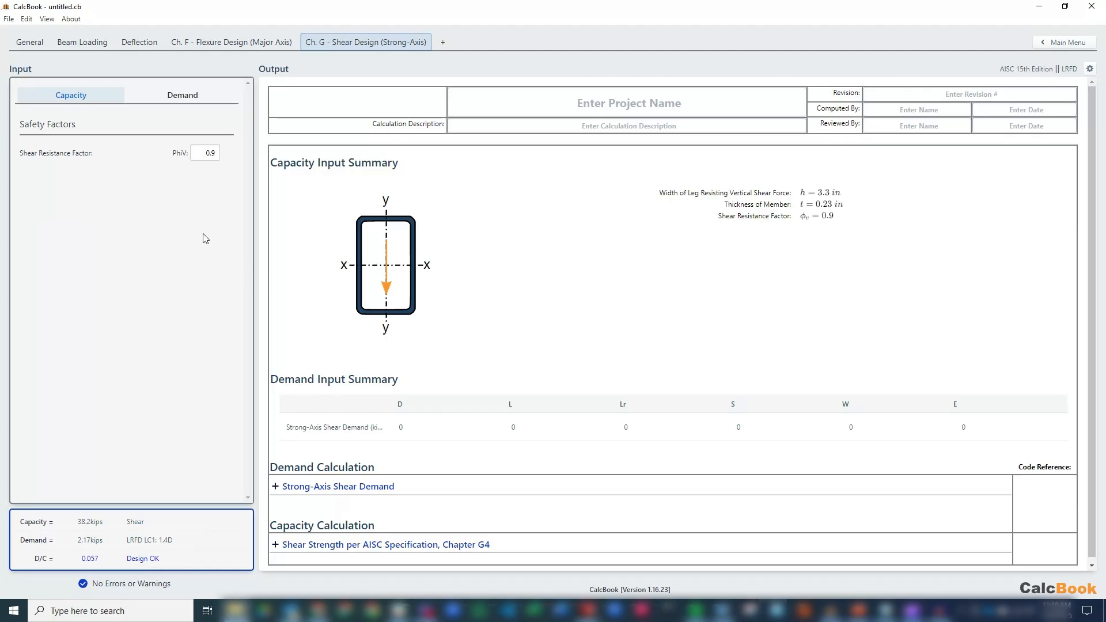
mouse_move(188, 284)
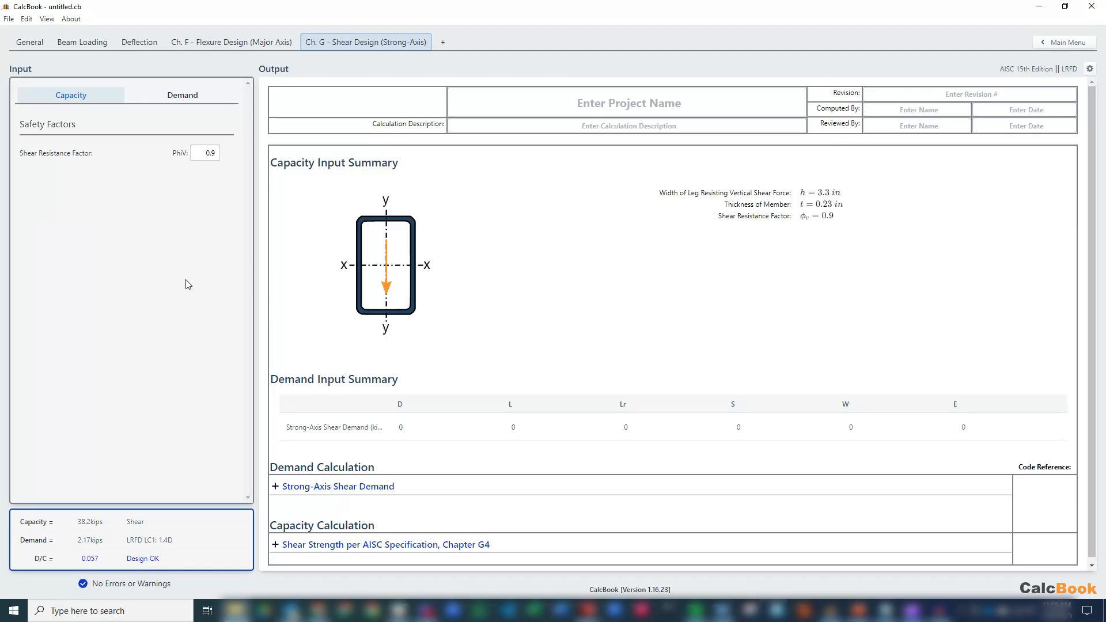
click(231, 42)
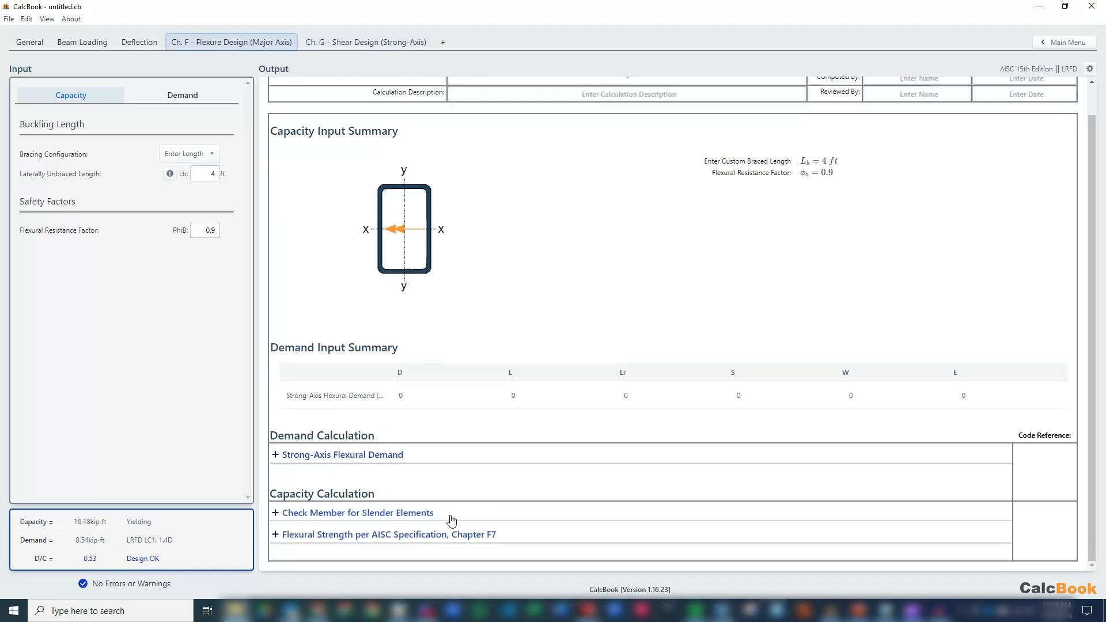
click(365, 42)
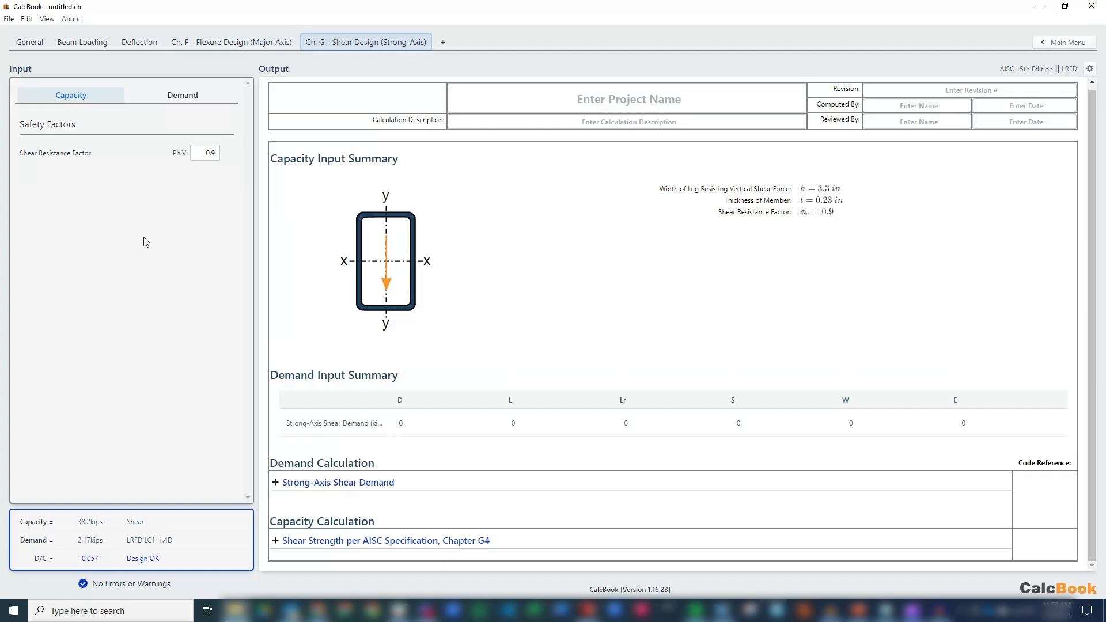
click(1070, 43)
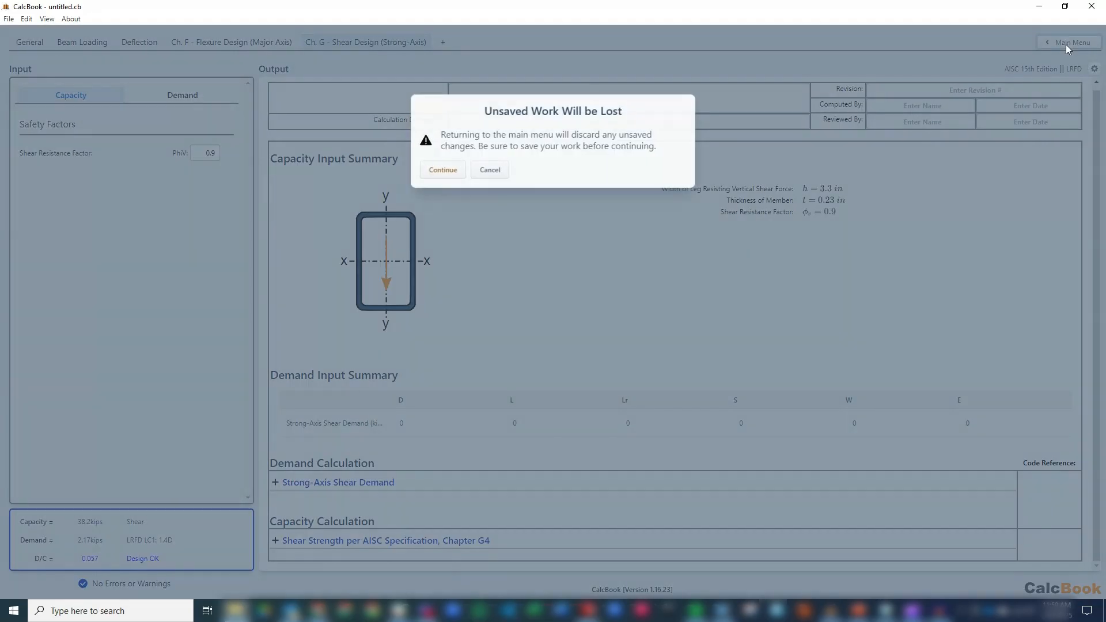
Leave the unsaved beam design and start a Steel Connection Weld Design - Rectangle calculation.
click(443, 169)
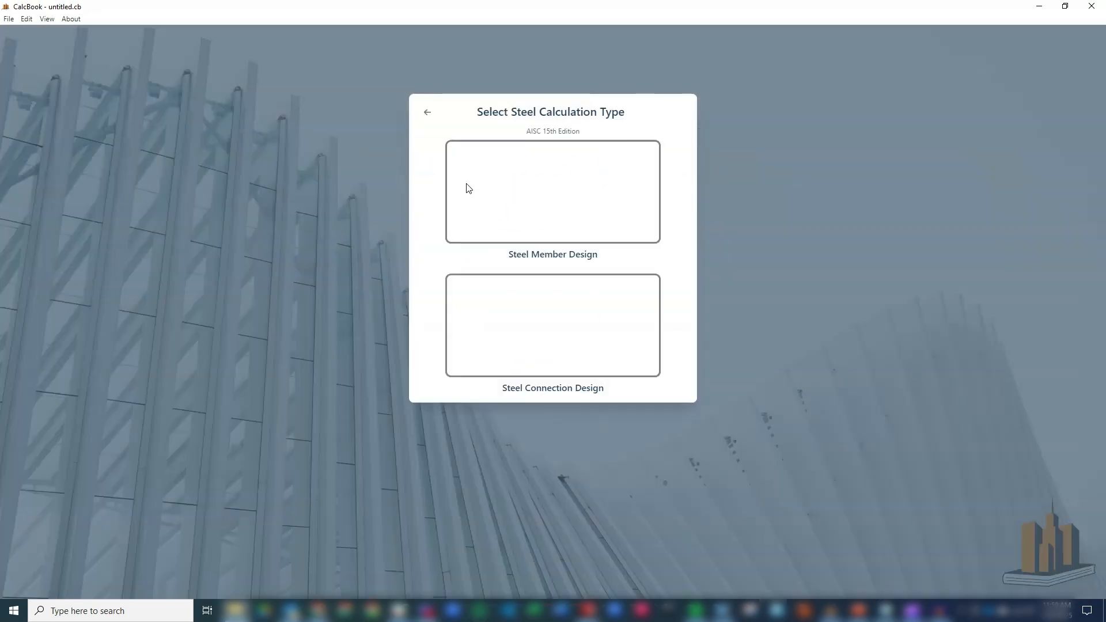
click(552, 325)
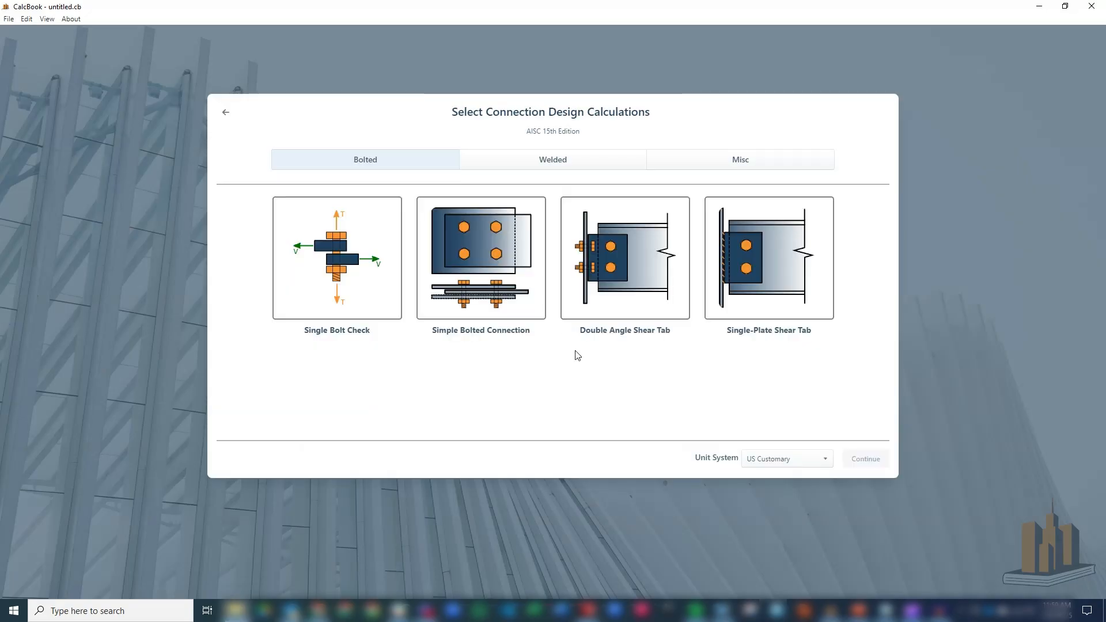
click(552, 159)
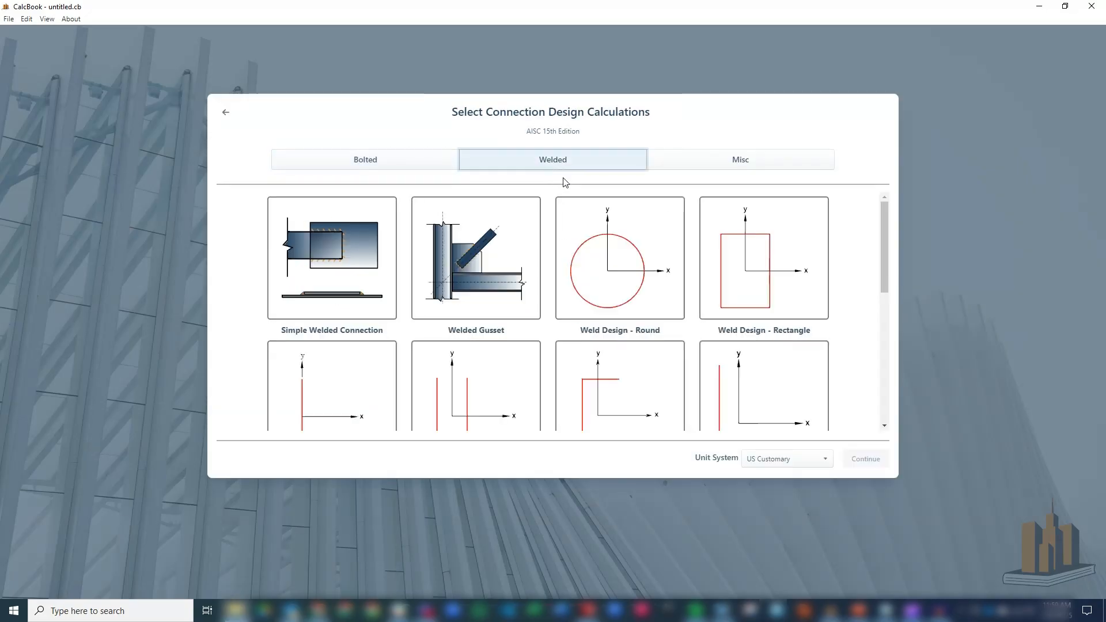
click(763, 258)
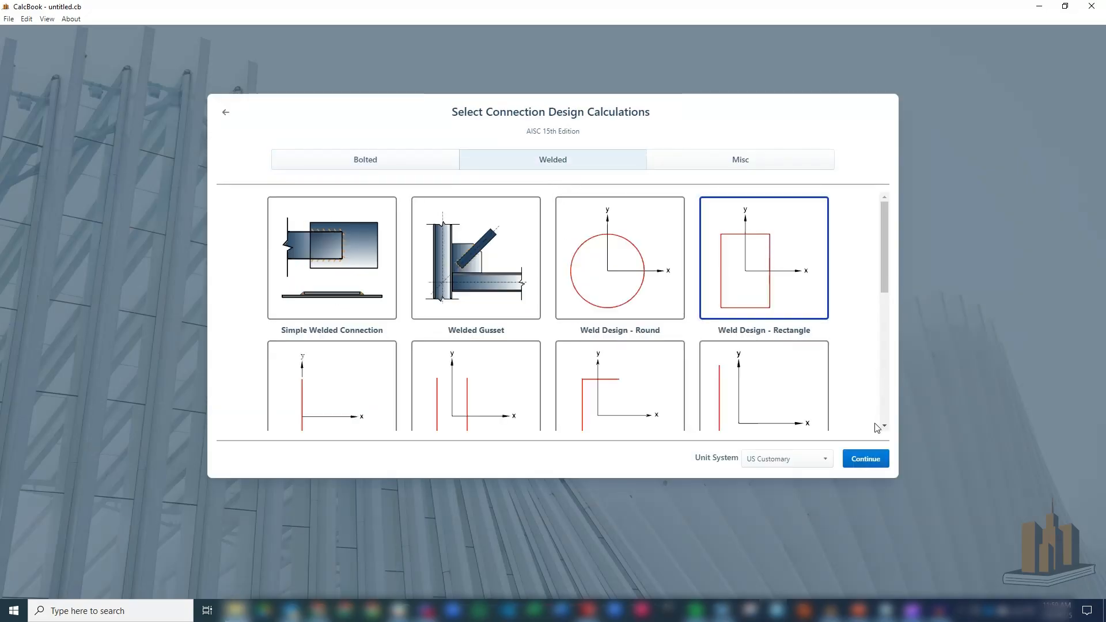
click(866, 459)
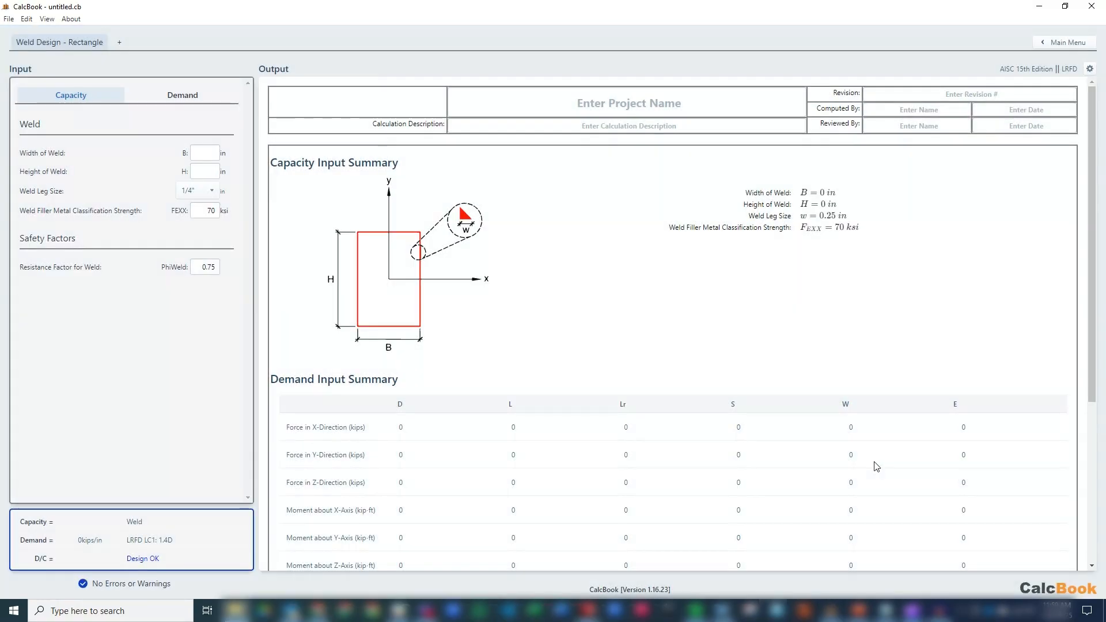
Set the weld width B = 4 in and height H = 4 in, giving 5.57 kips/in capacity.
click(205, 152)
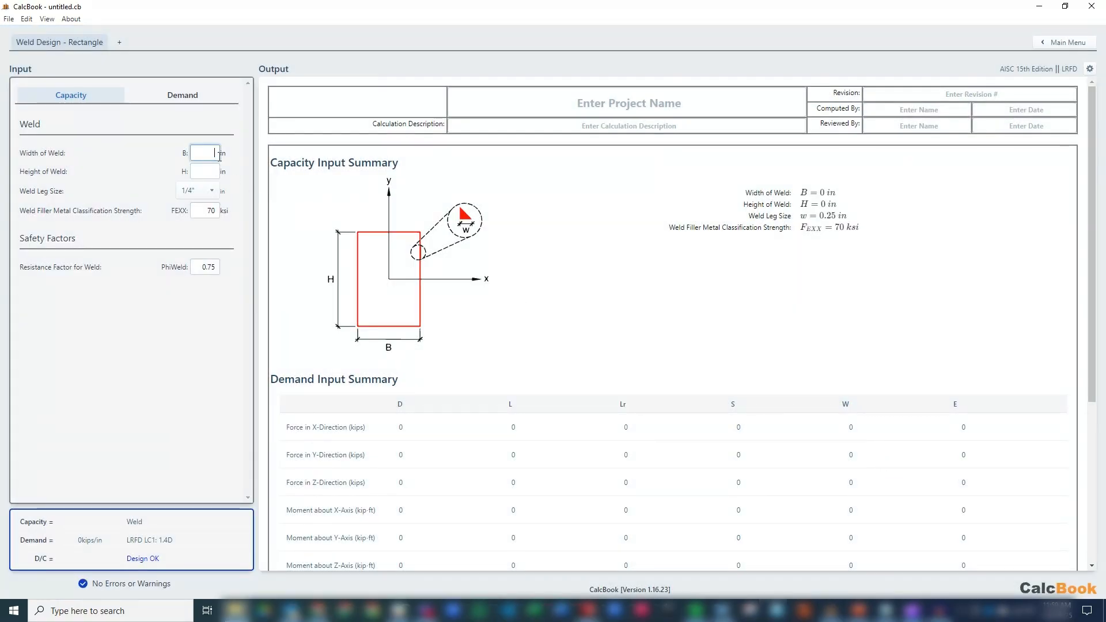
text(4)
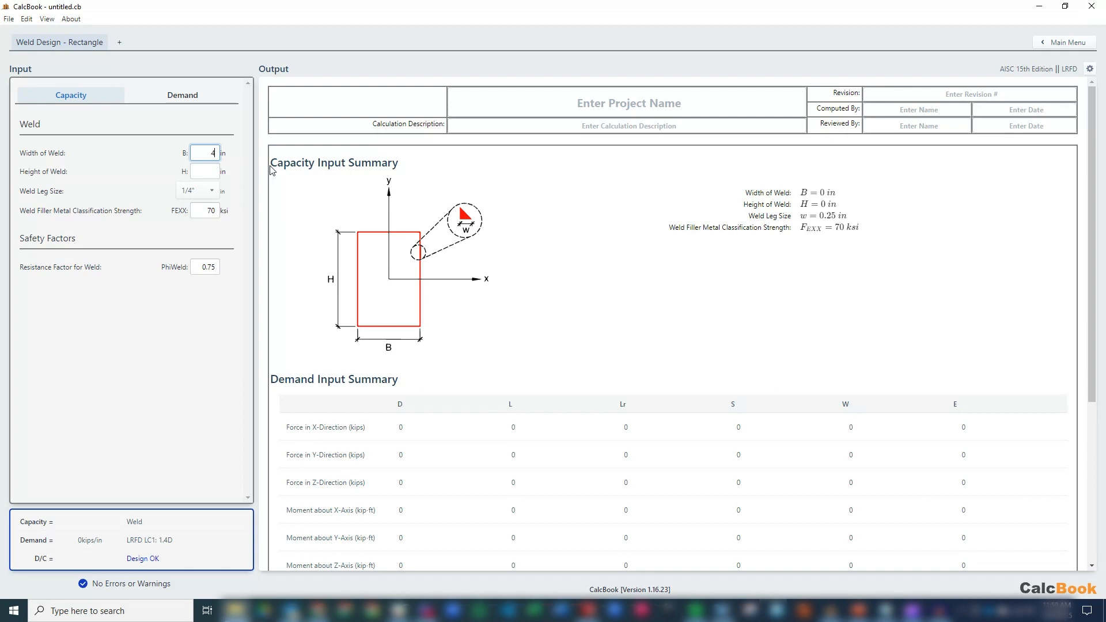
text(4)
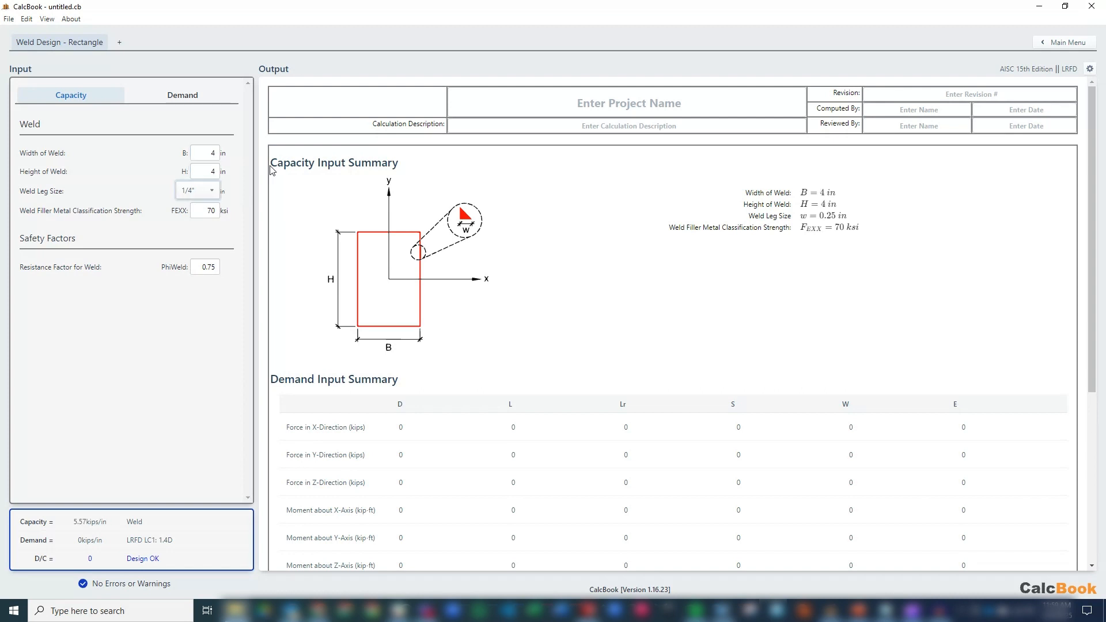
mouse_move(196, 197)
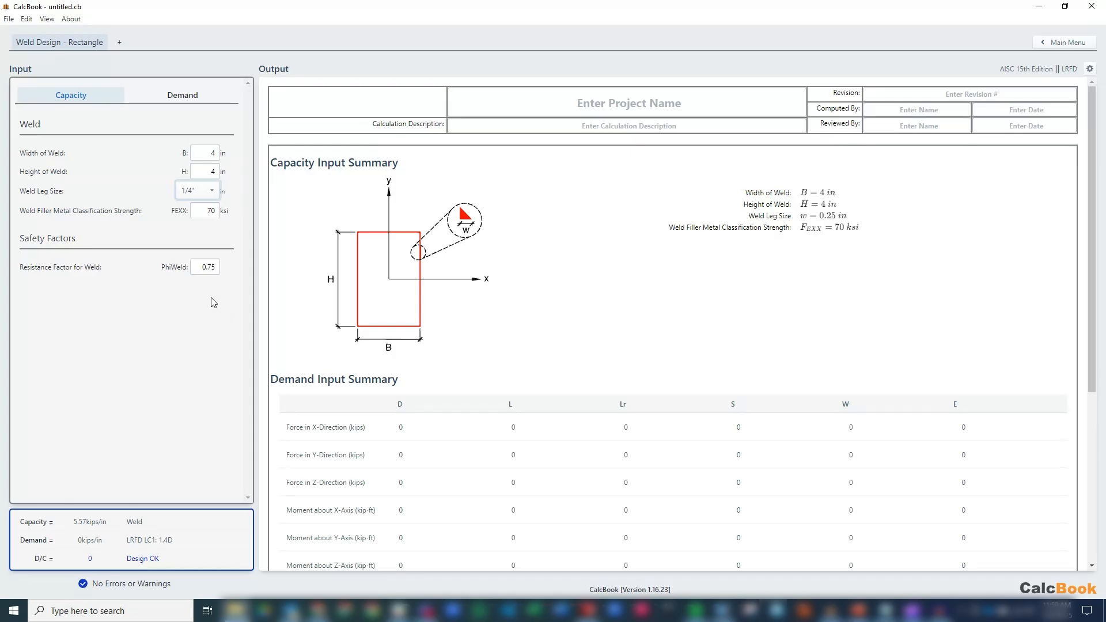
click(181, 94)
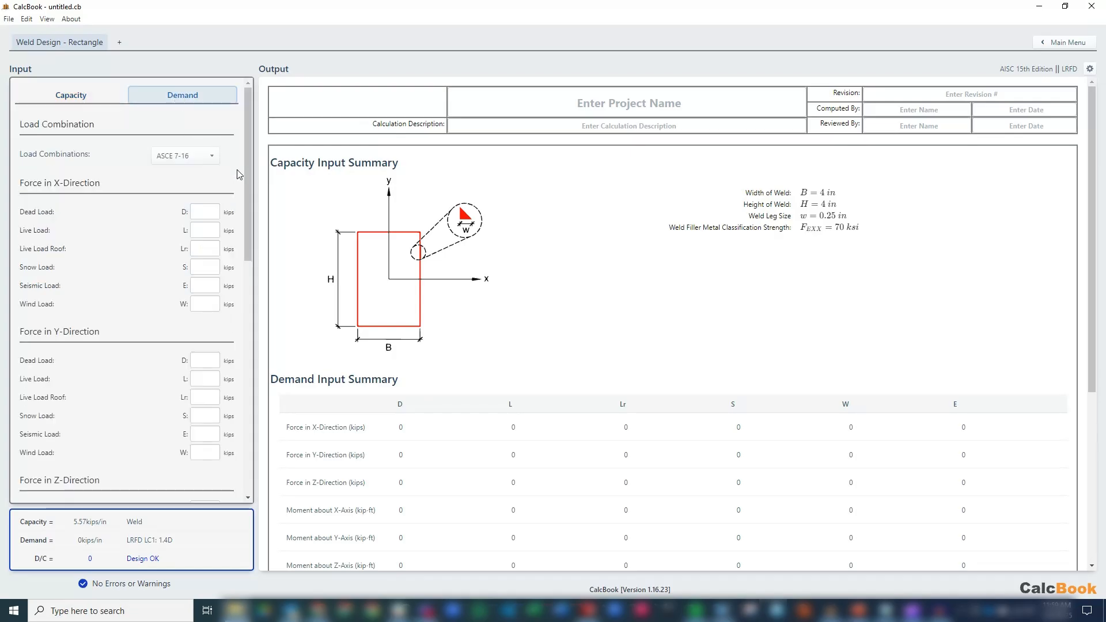
With load combinations set to None, enter 2.17 kips Y-direction force and 8.54 kip-ft X-axis moment.
click(184, 156)
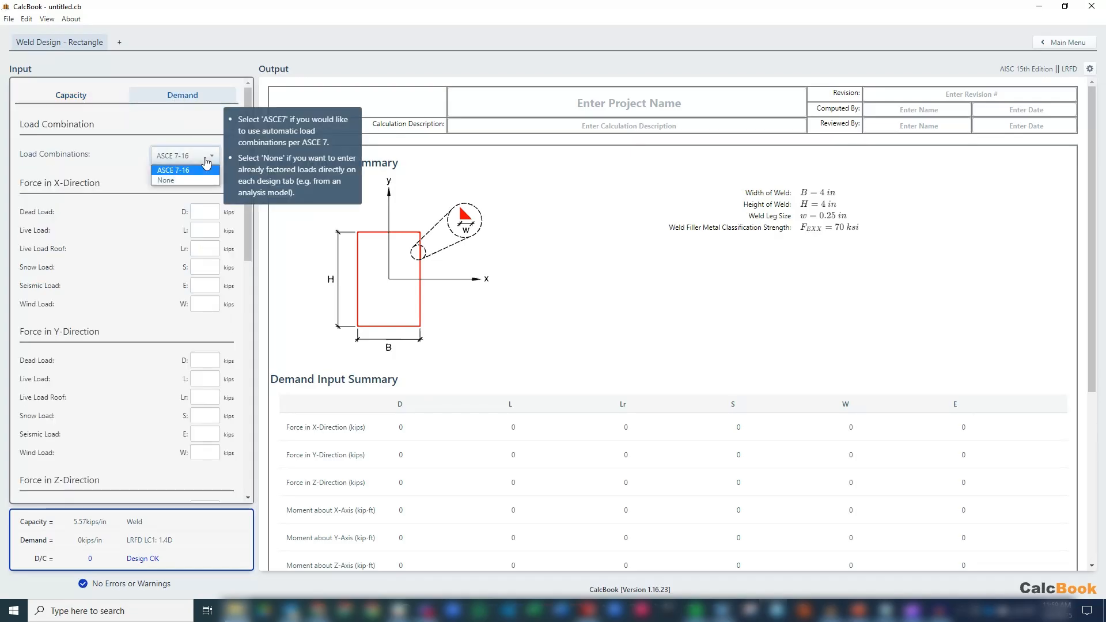
click(166, 179)
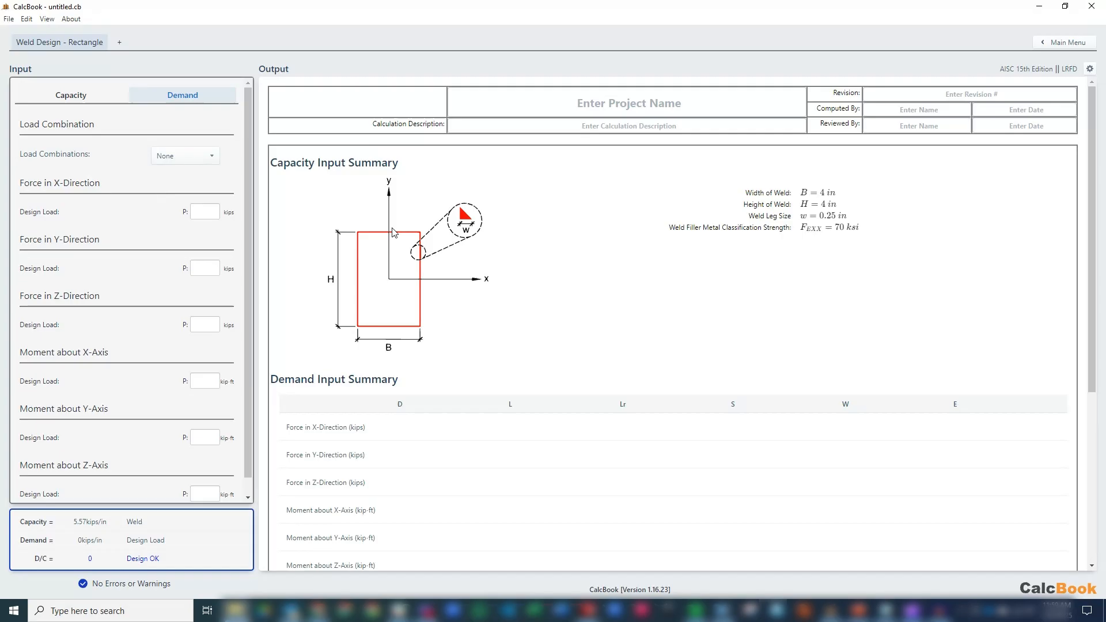
click(205, 269)
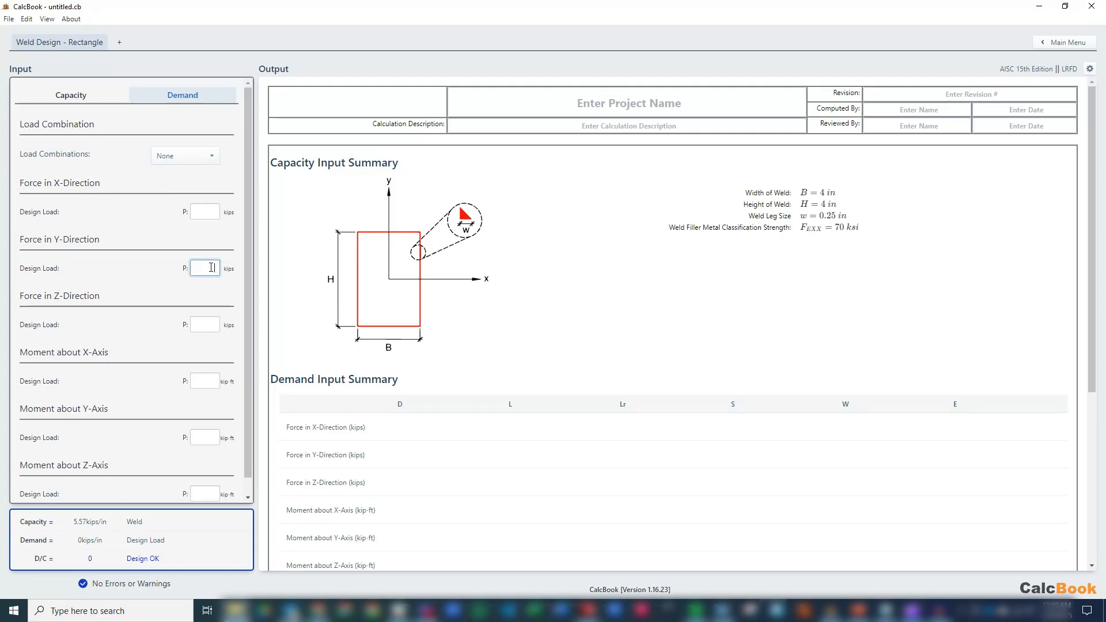
text(2.17)
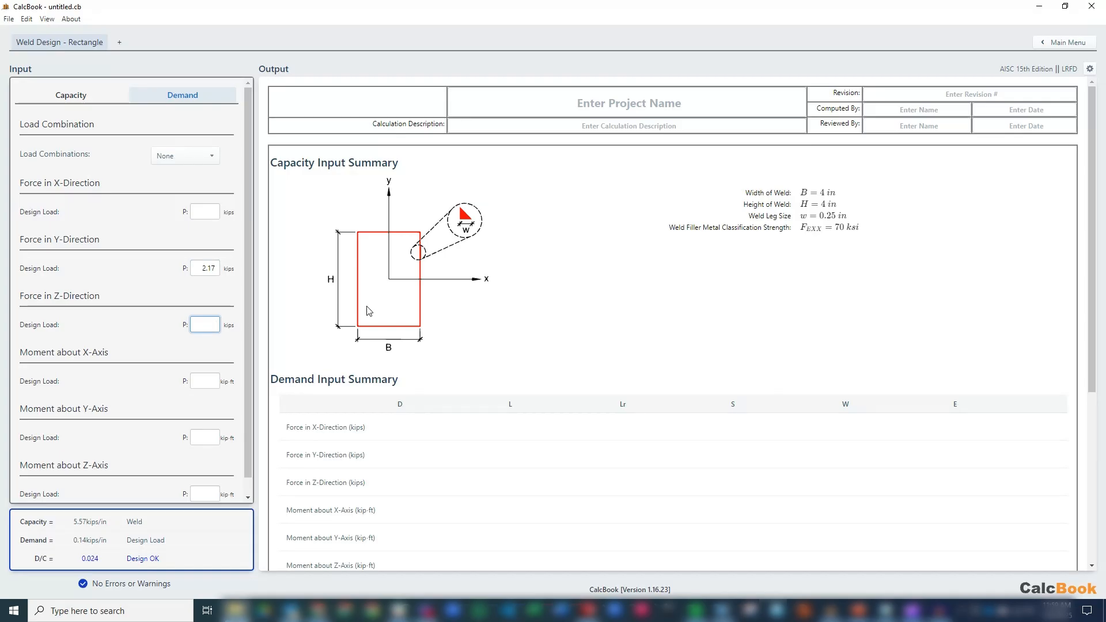
mouse_move(243, 350)
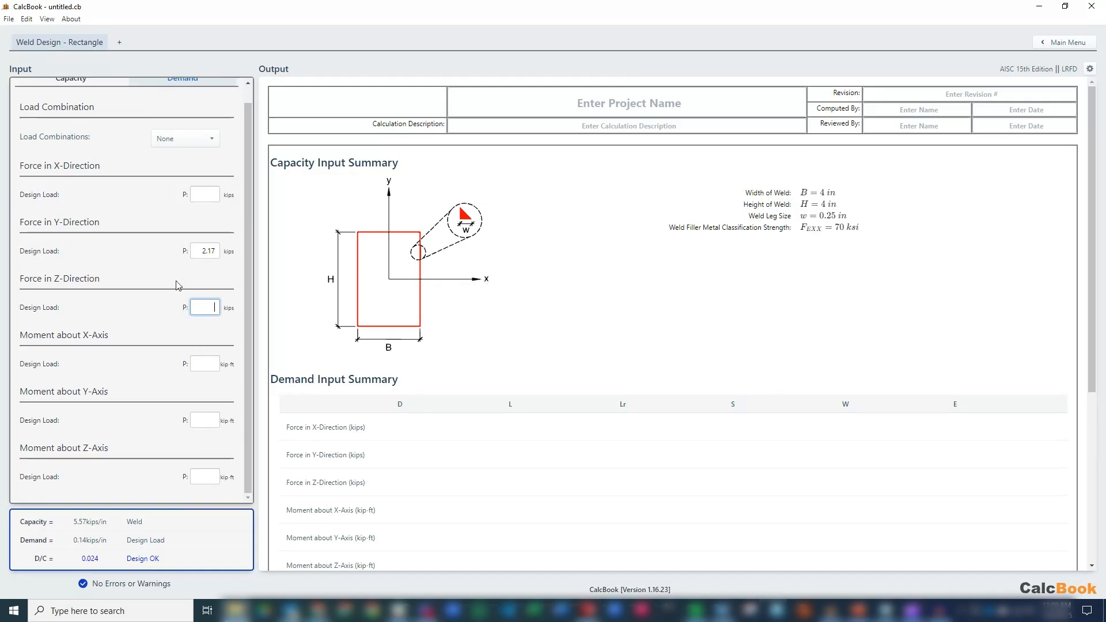
click(206, 363)
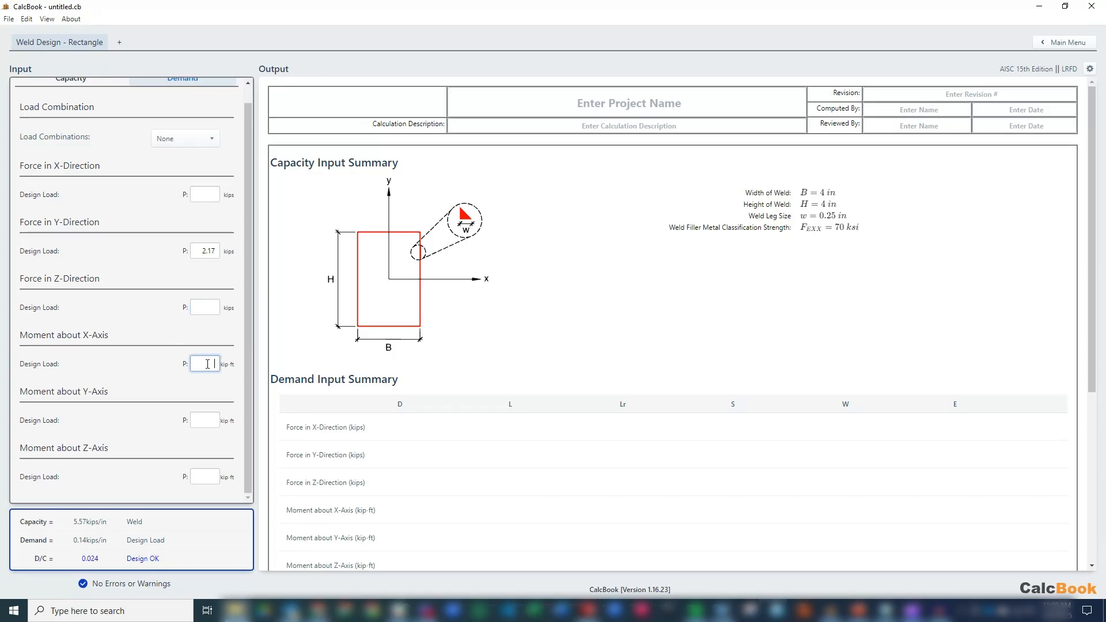
text(8.54)
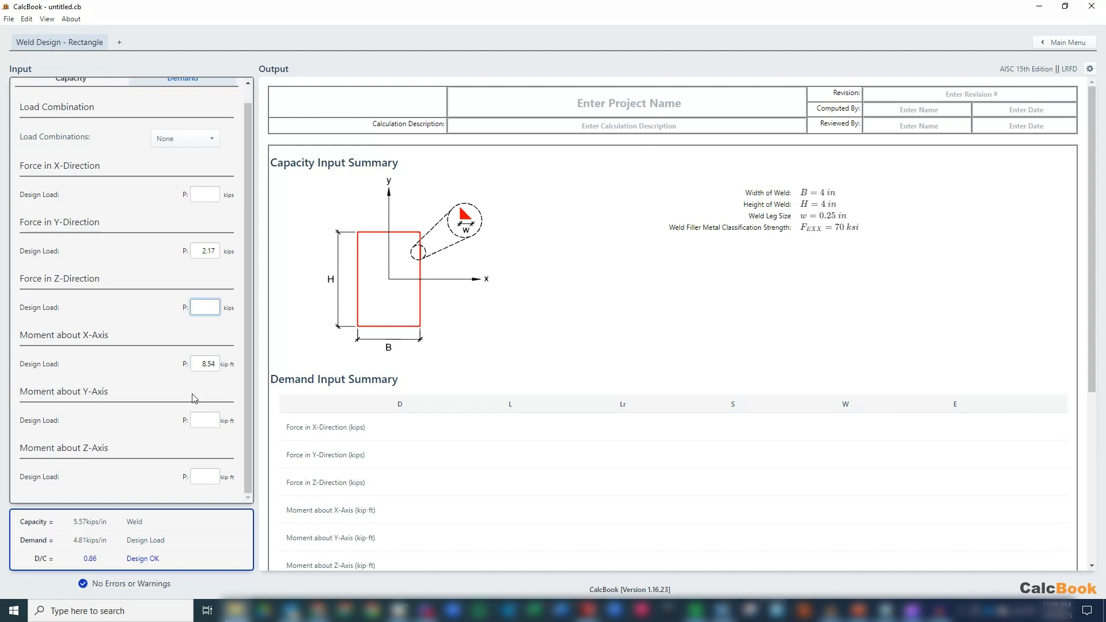
mouse_move(334, 471)
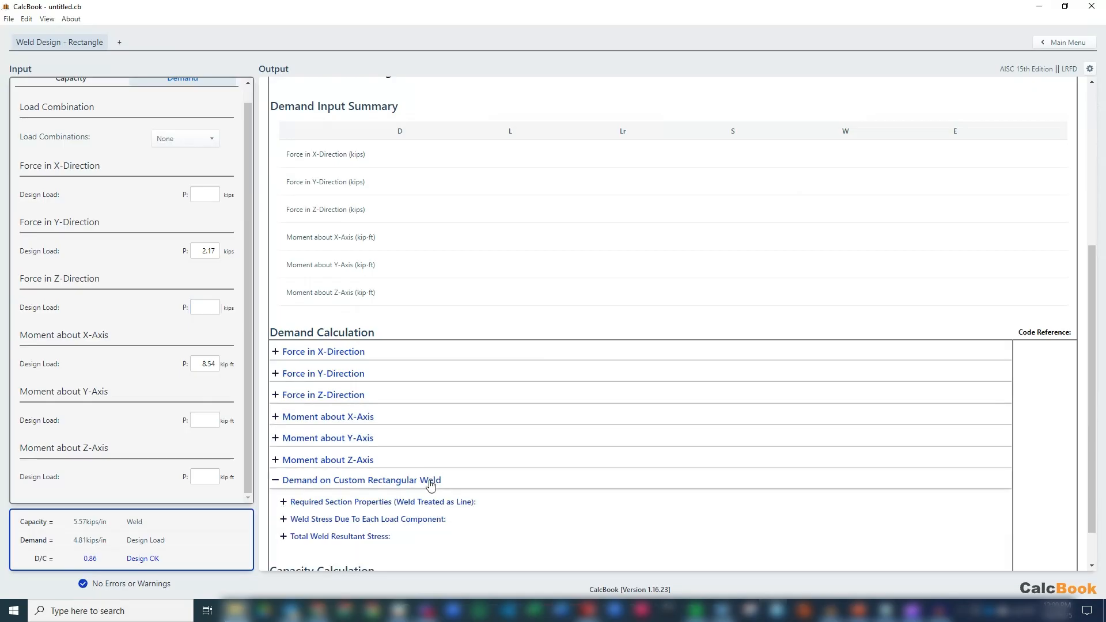
scroll(down, 3)
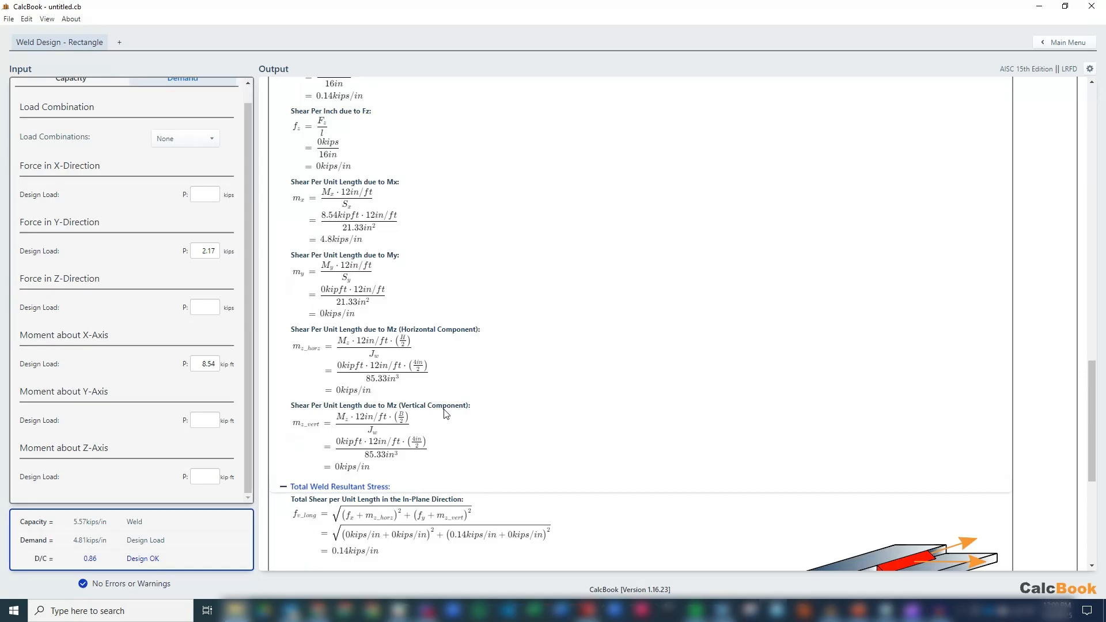
scroll(down, 3)
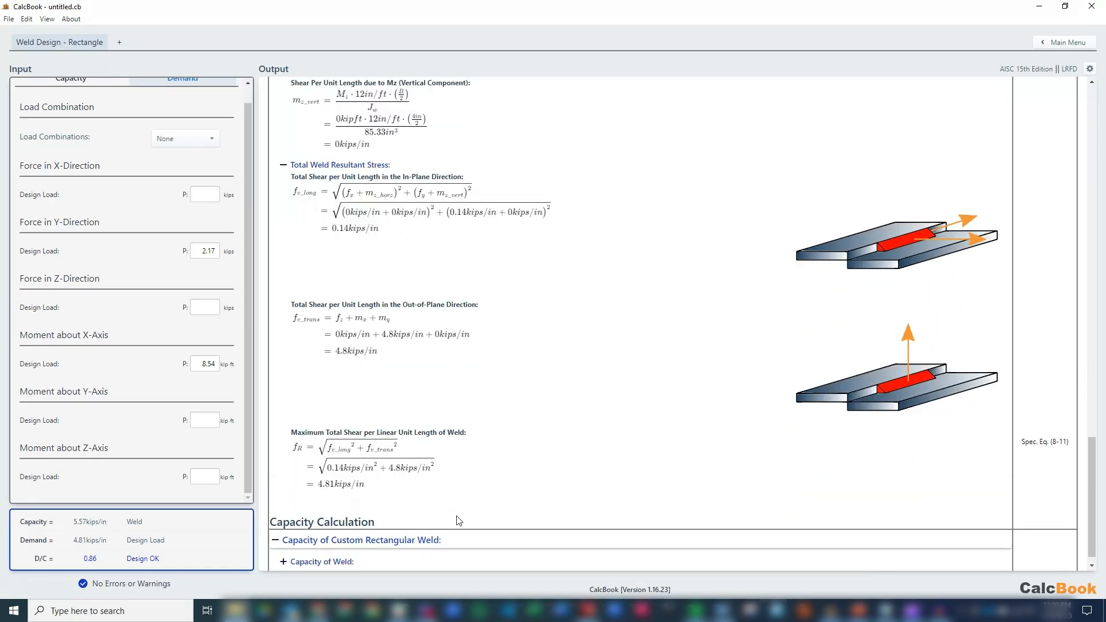
scroll(down, 3)
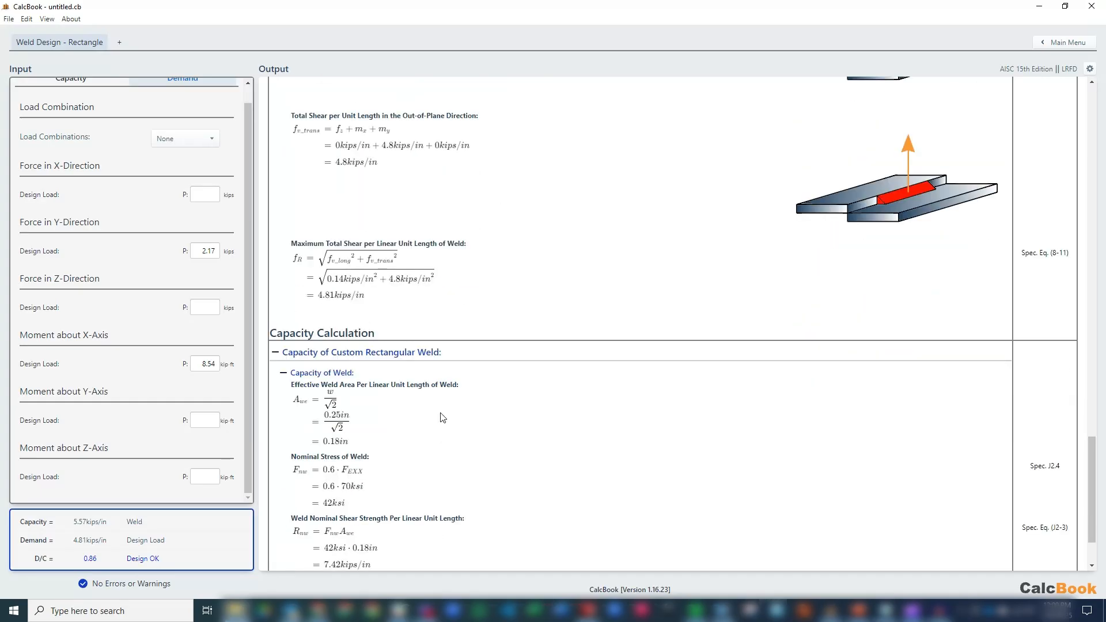
scroll(down, 3)
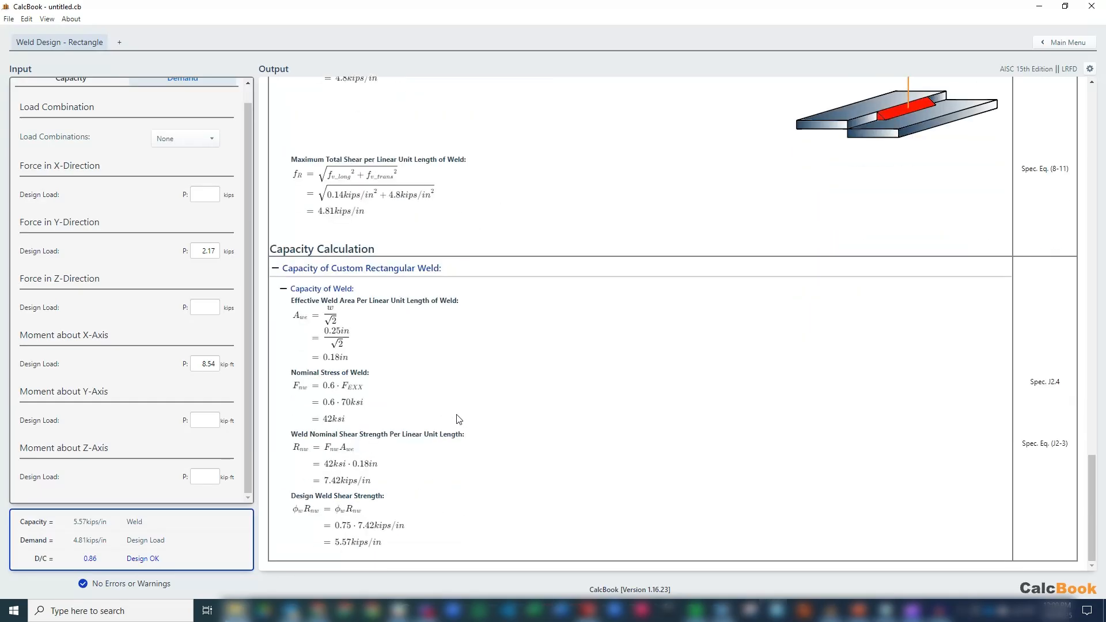
mouse_move(229, 542)
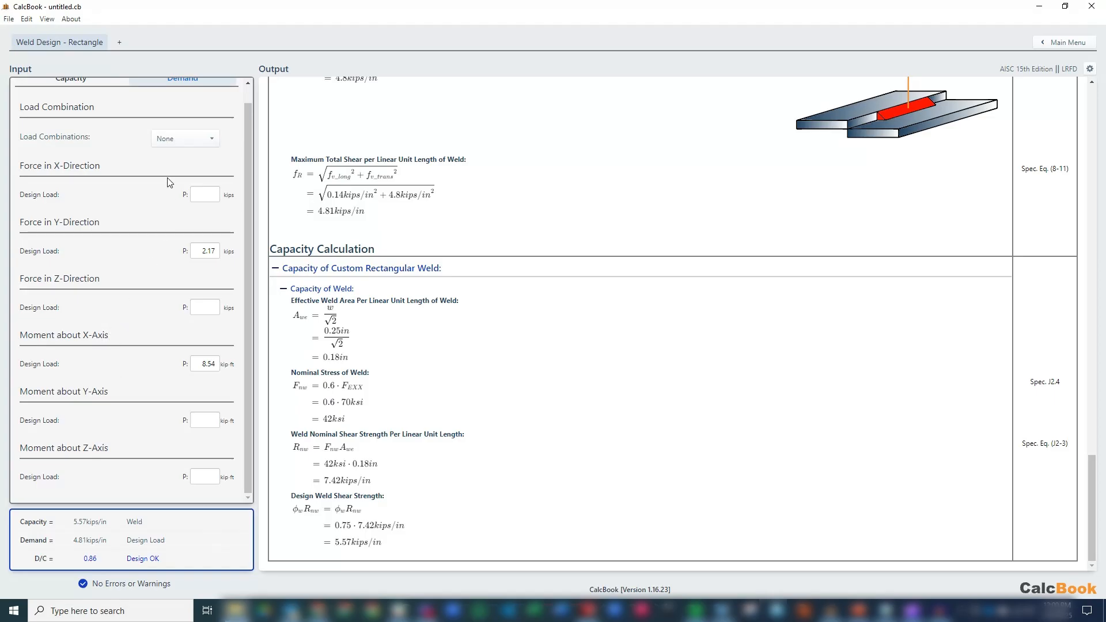
mouse_move(137, 196)
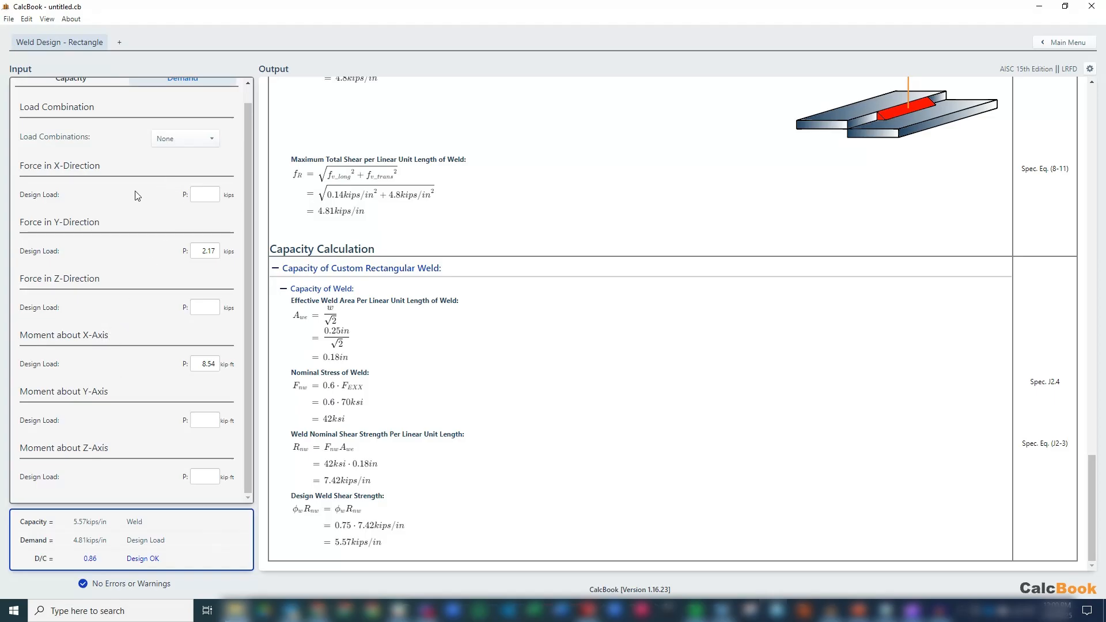
mouse_move(1067, 43)
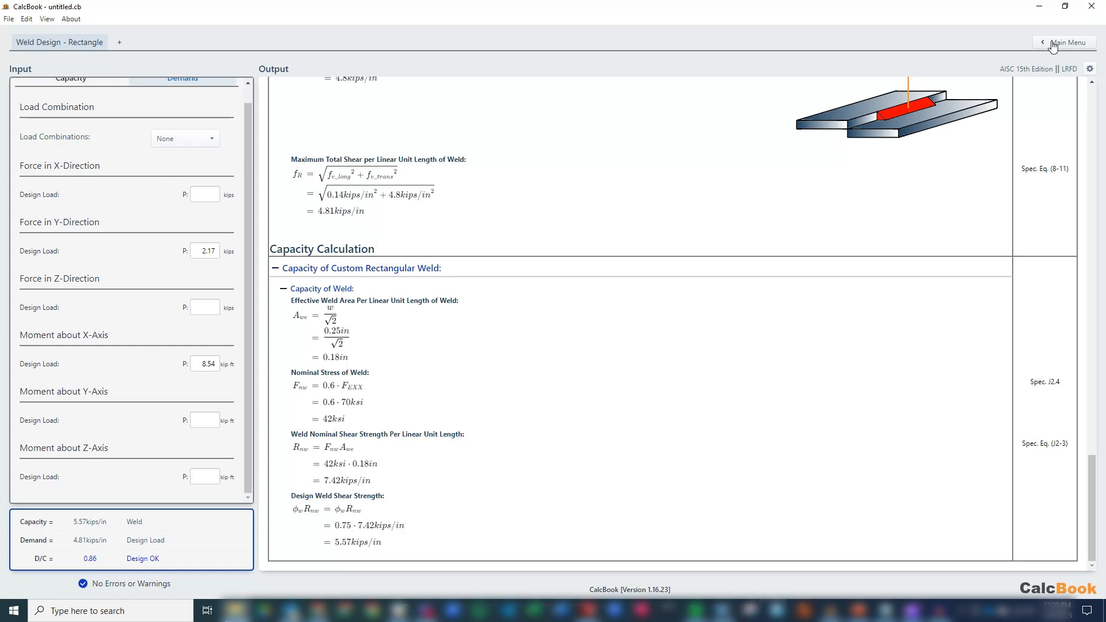
Return to the main menu, discard the weld work, and begin a Single Bolt Check under Steel Connection Design.
click(1067, 43)
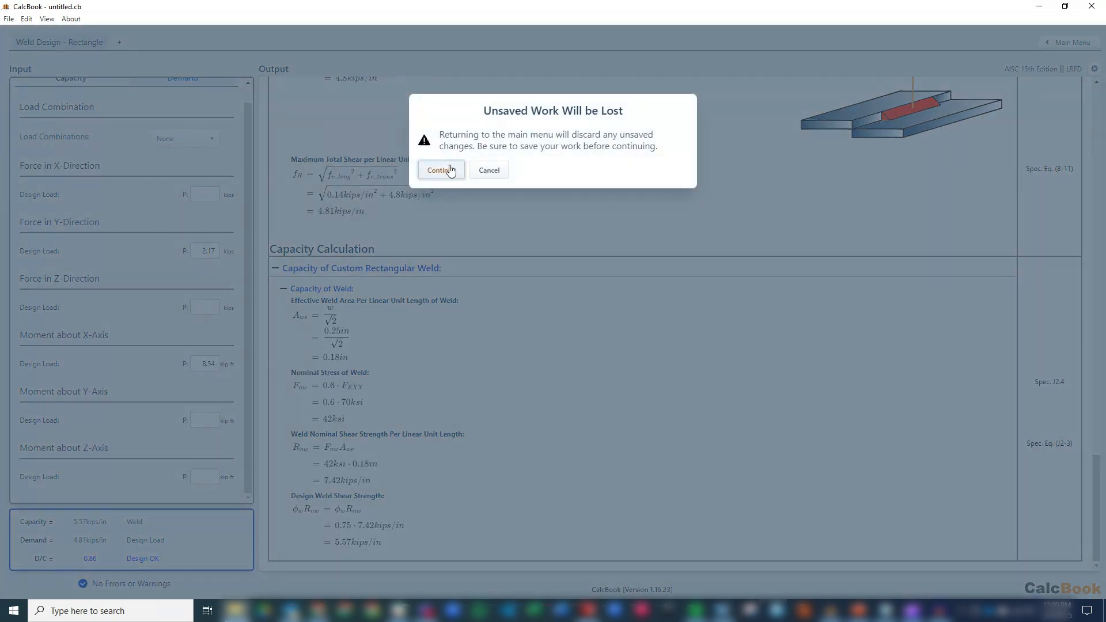
click(439, 171)
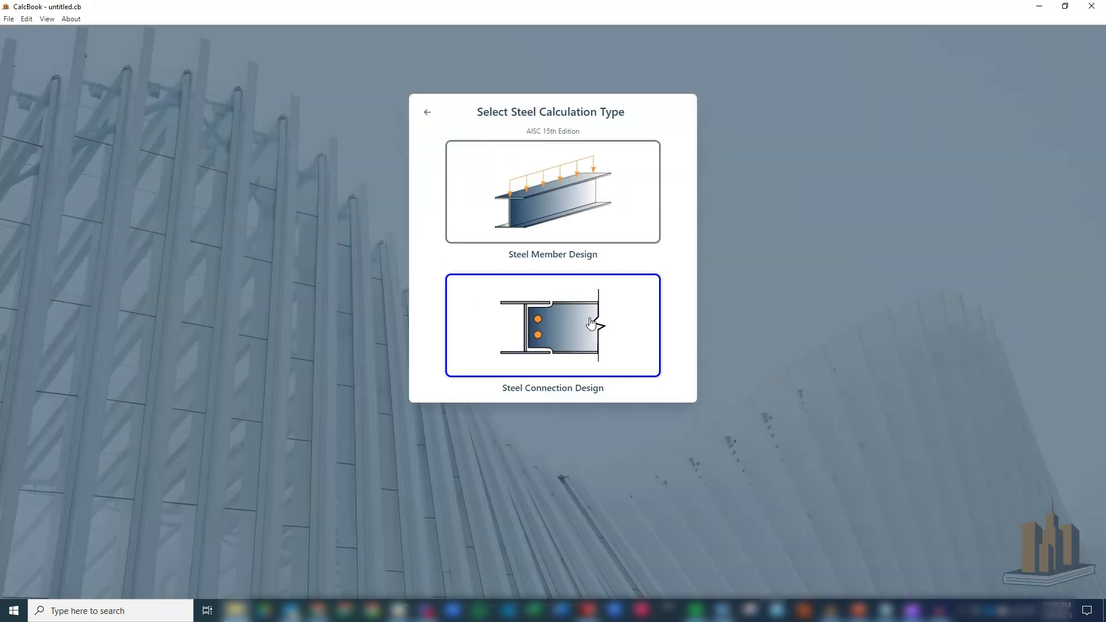
click(552, 327)
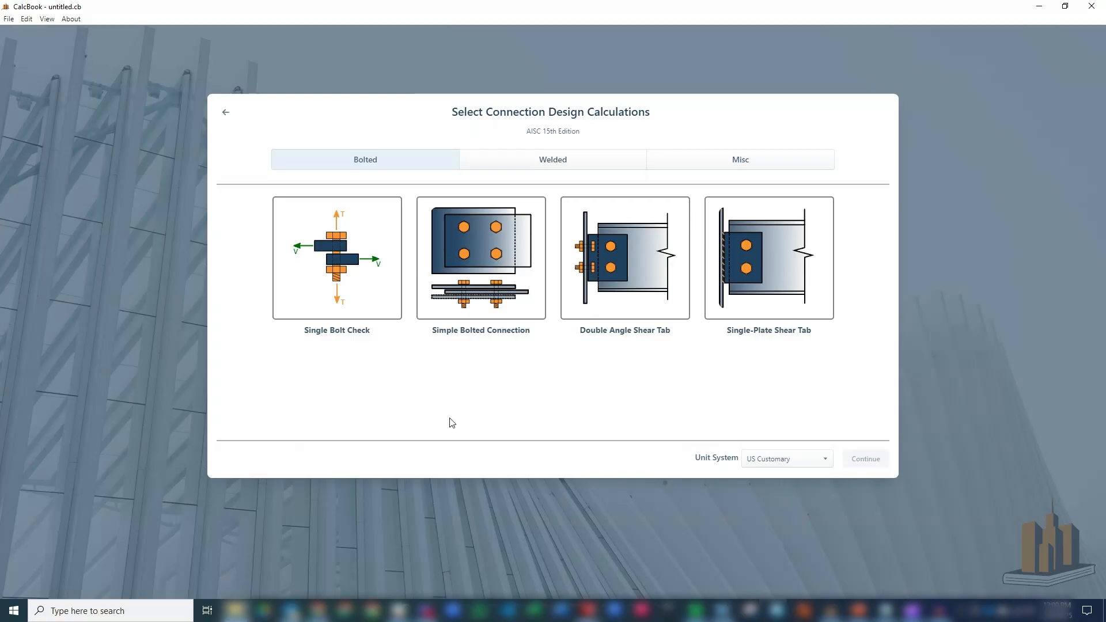
click(336, 258)
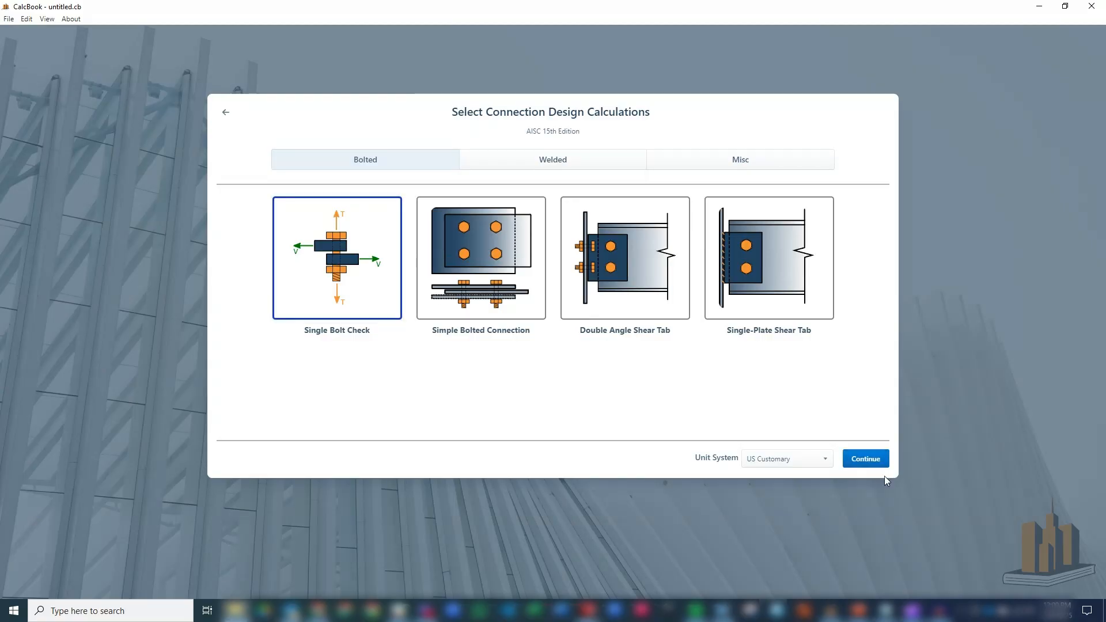
click(865, 459)
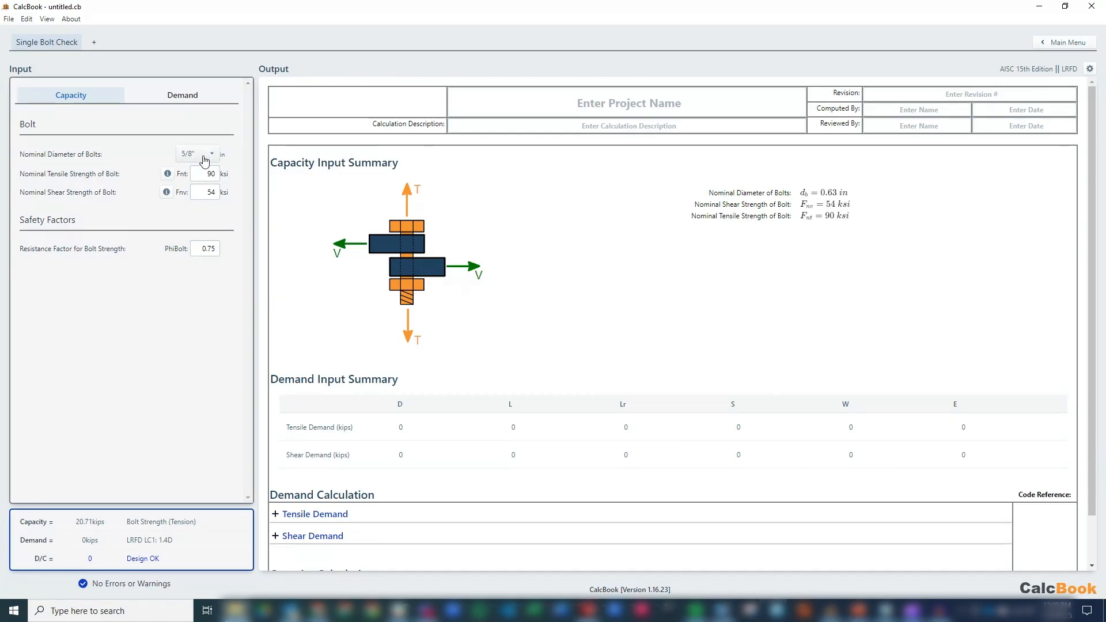
click(197, 153)
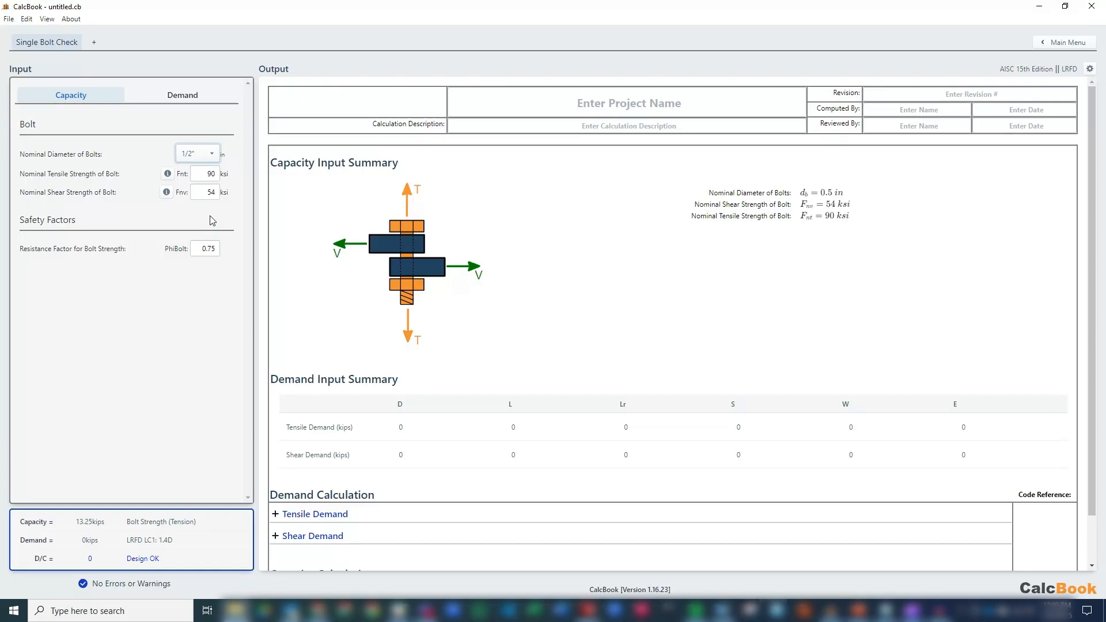
mouse_move(168, 174)
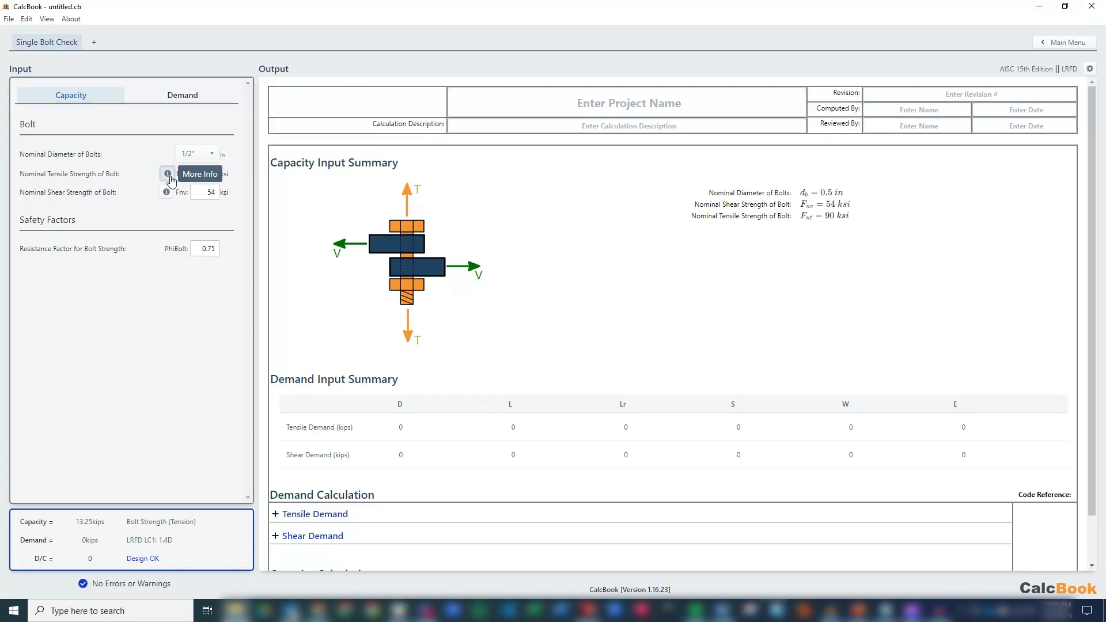
click(167, 174)
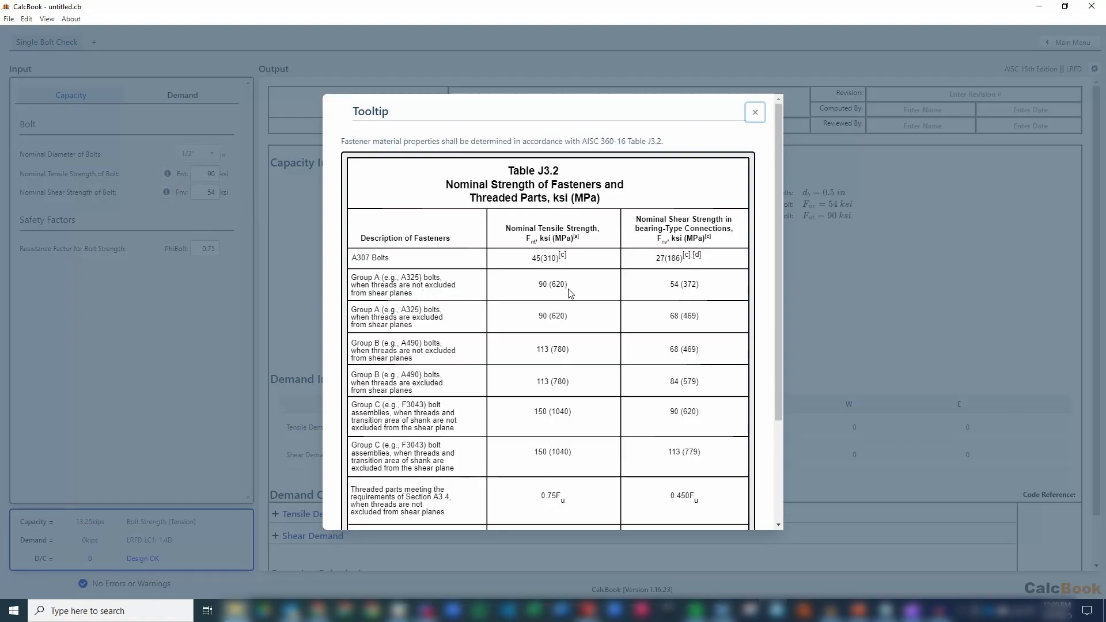
mouse_move(600, 302)
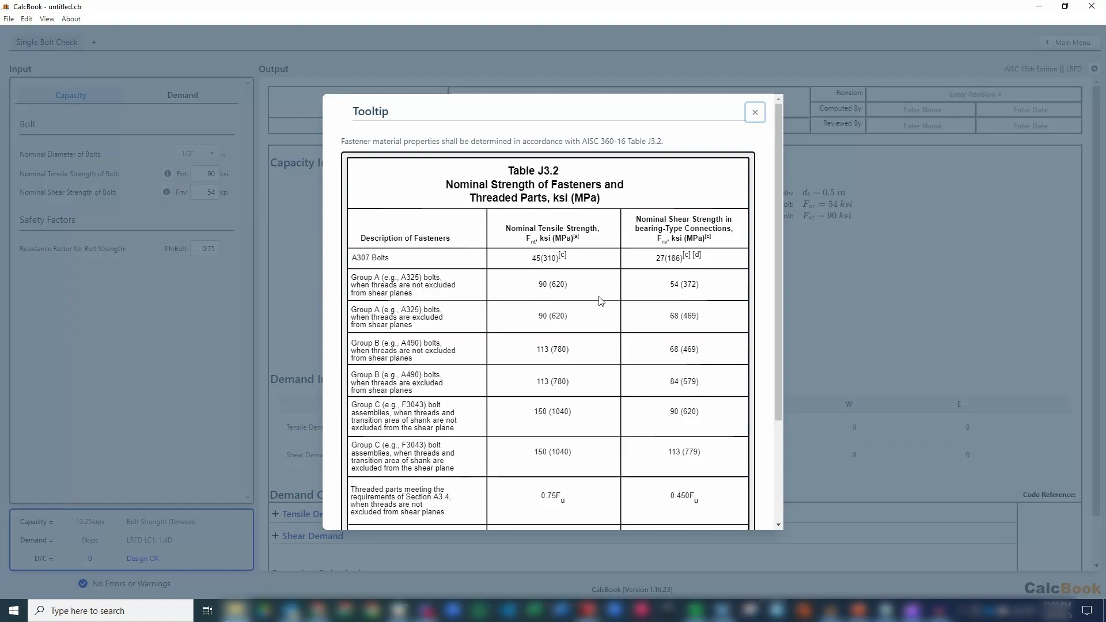
click(753, 112)
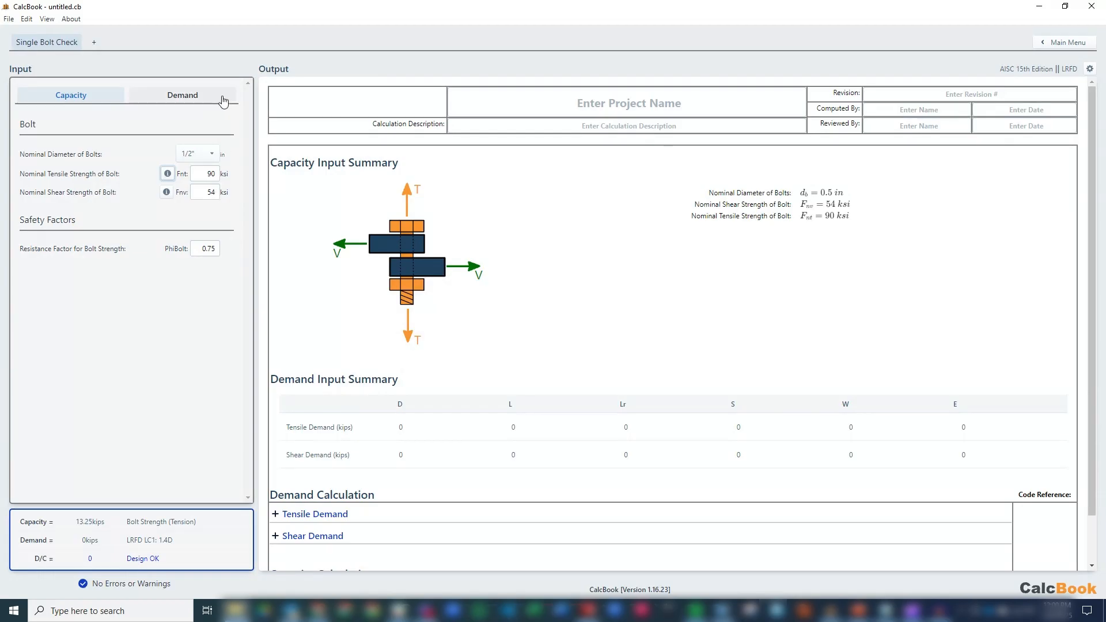
On the Demand tab choose no load combinations and enter a 0.5425 kips shear design load.
click(180, 94)
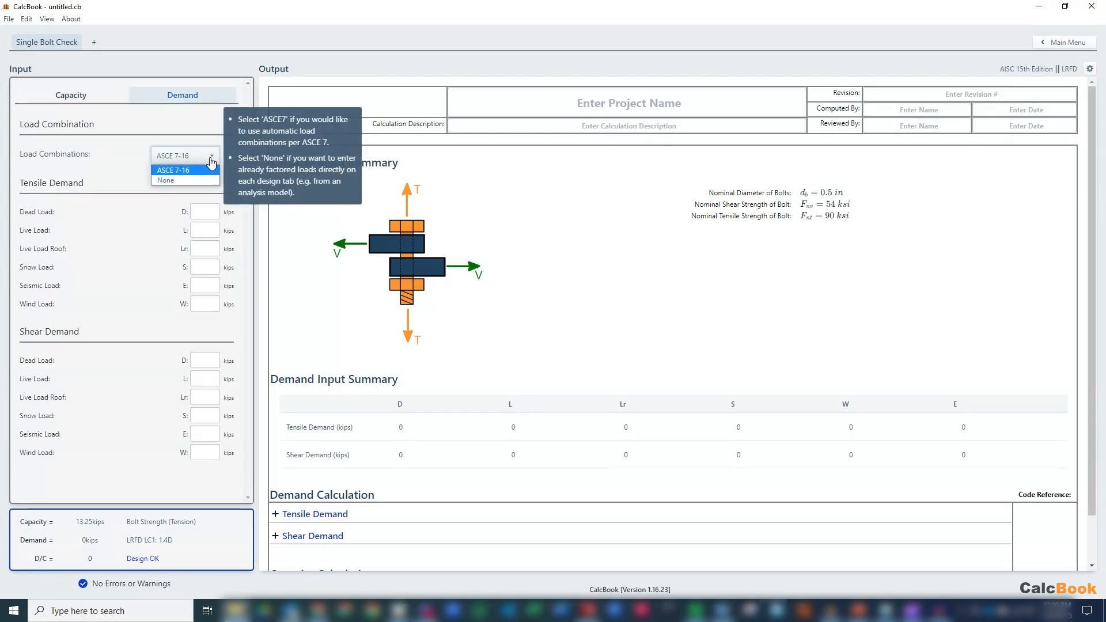
click(166, 179)
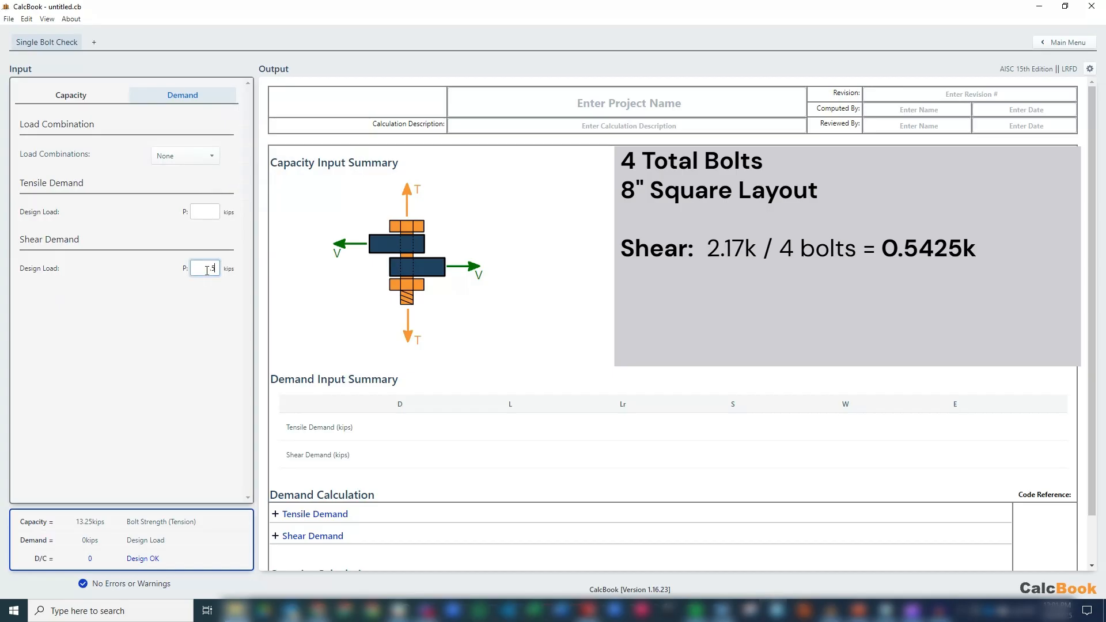
text(.5425)
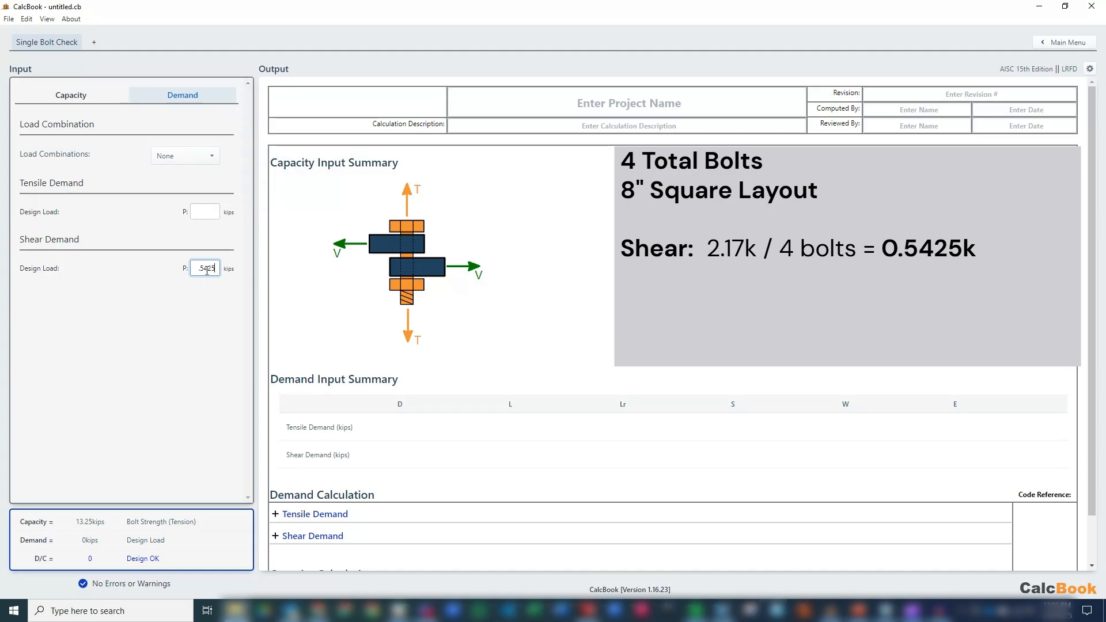
click(205, 212)
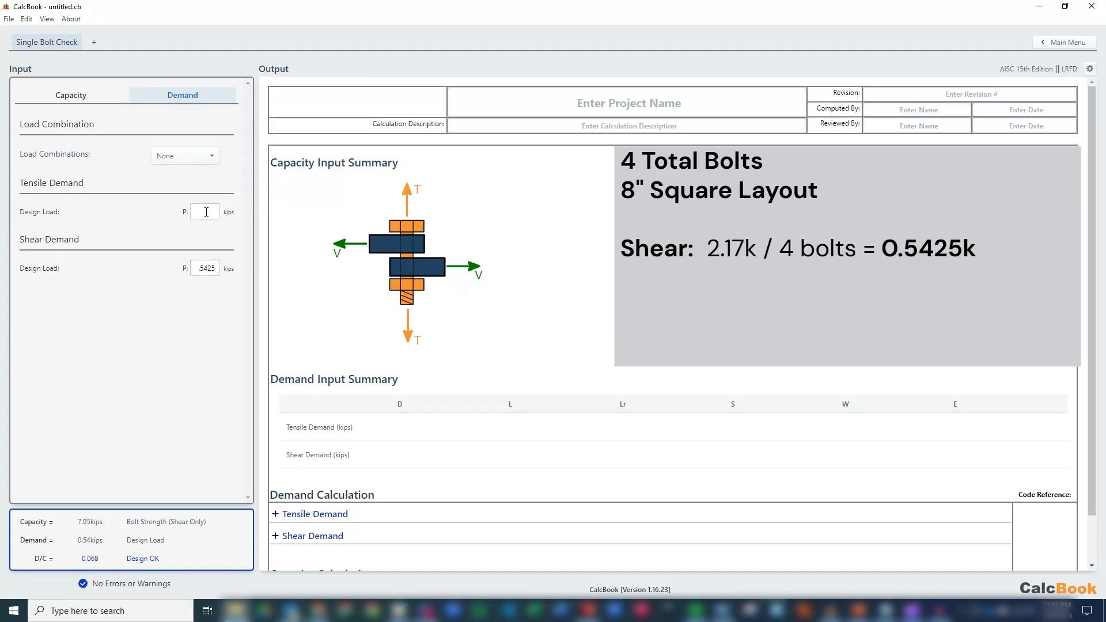
Enter a 6.405 kips tensile design load, updating the bolt check to D/C 0.48.
click(205, 212)
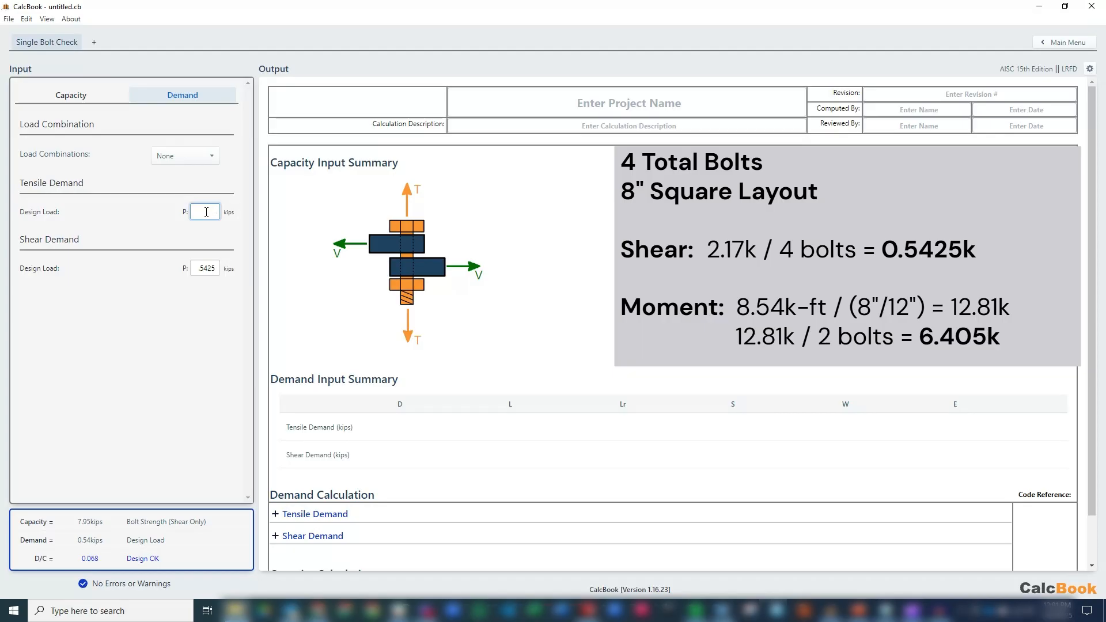
click(205, 212)
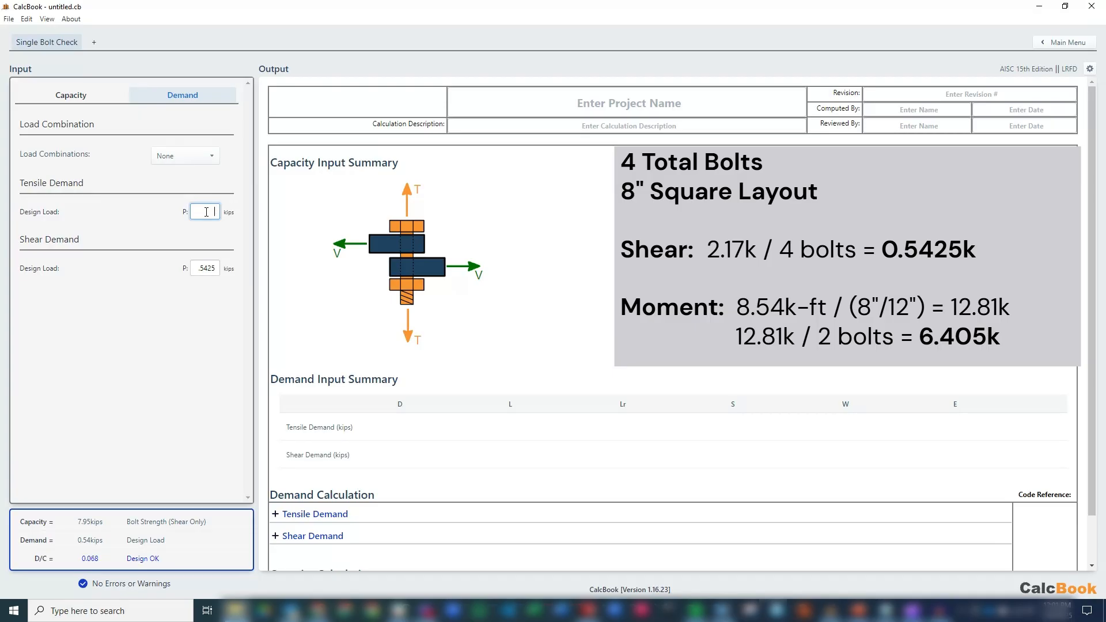
text(6.405)
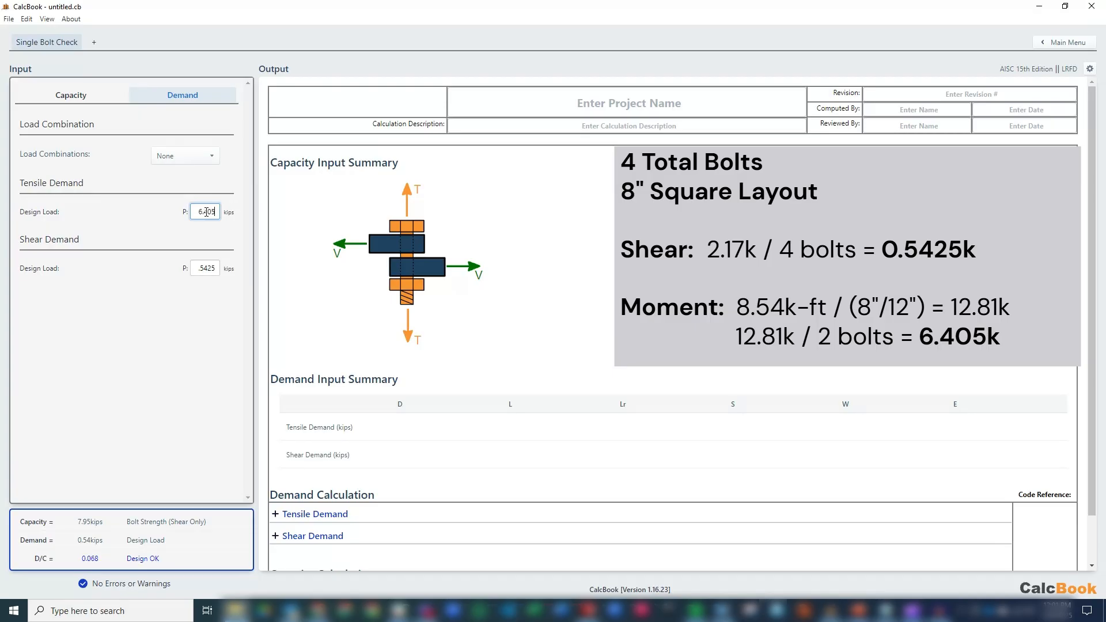
click(206, 268)
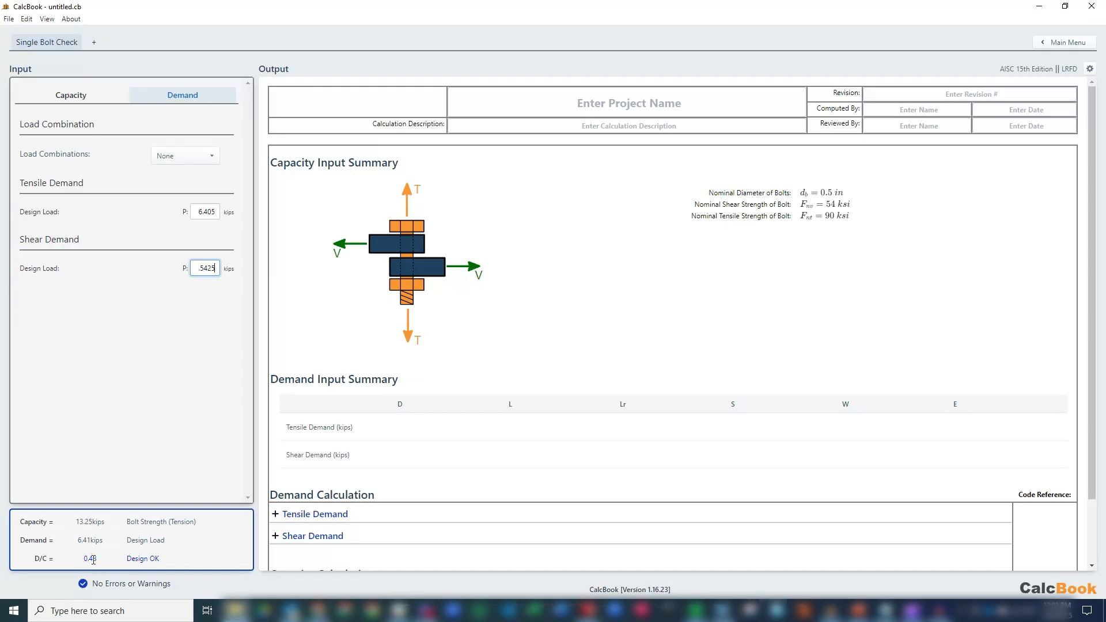
Expand the Shear and Tensile Bolt Capacity derivations, reaching the 13.25 kips combined capacity.
scroll(down, 3)
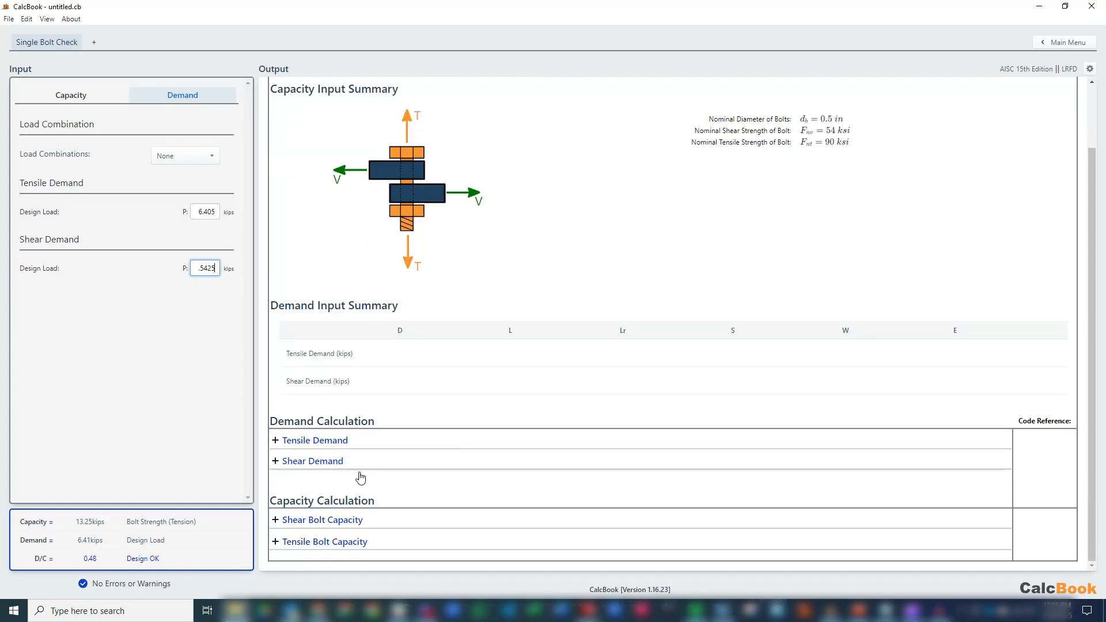
click(323, 520)
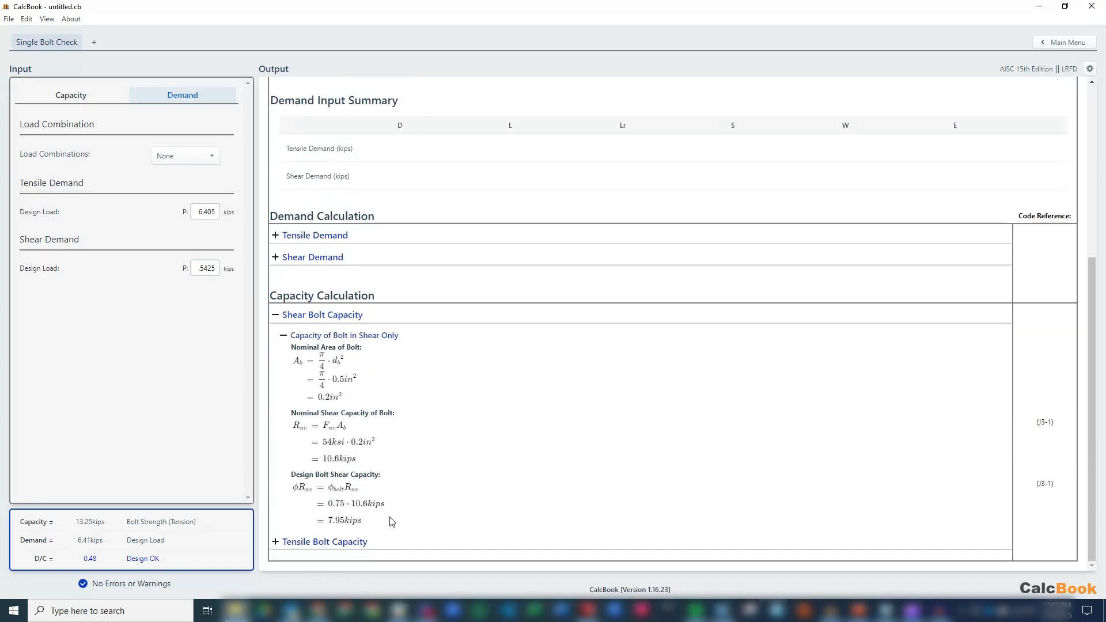
click(324, 541)
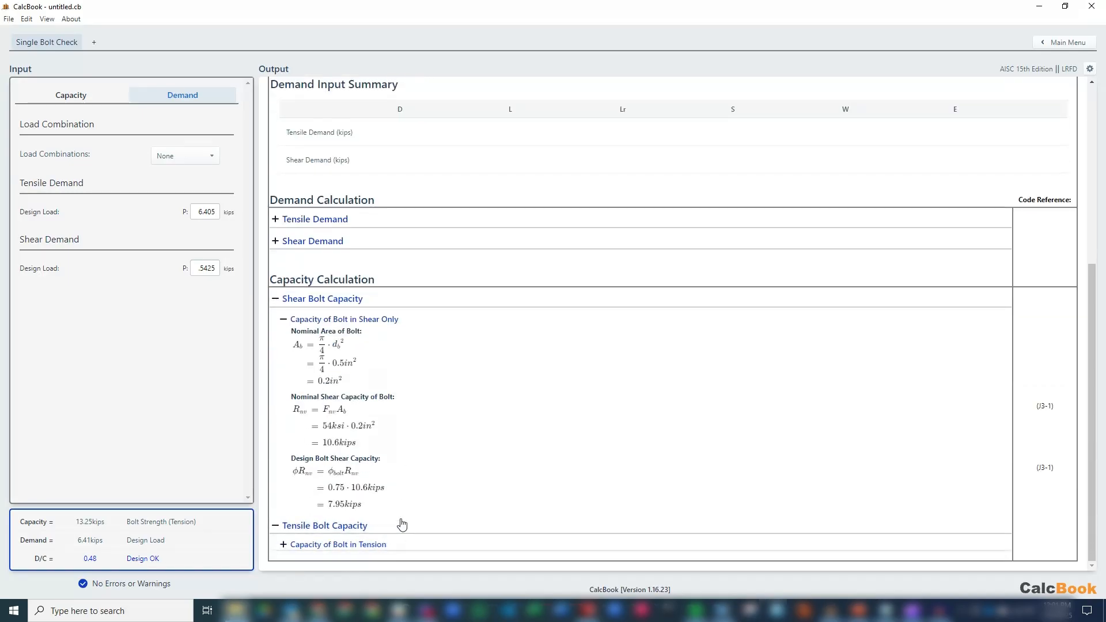
scroll(down, 3)
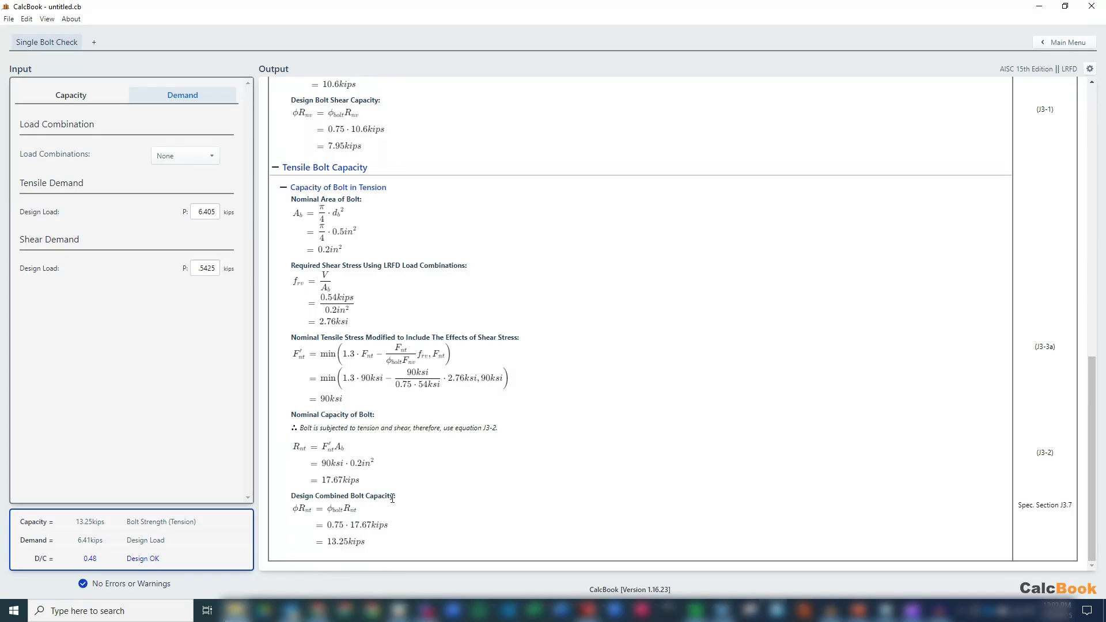
mouse_move(554, 453)
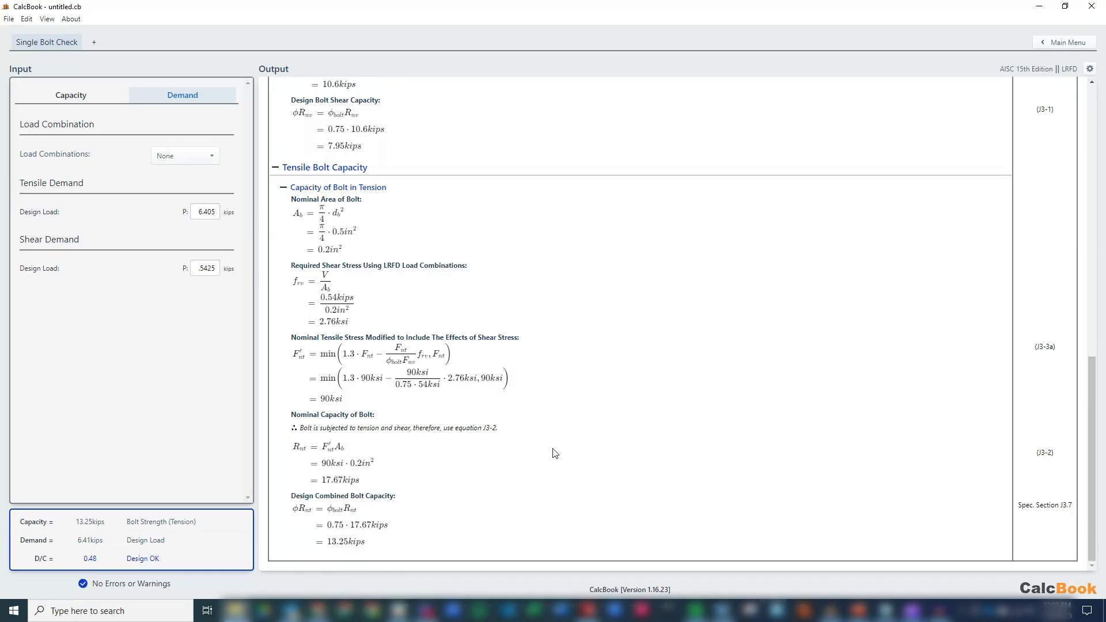
mouse_move(586, 464)
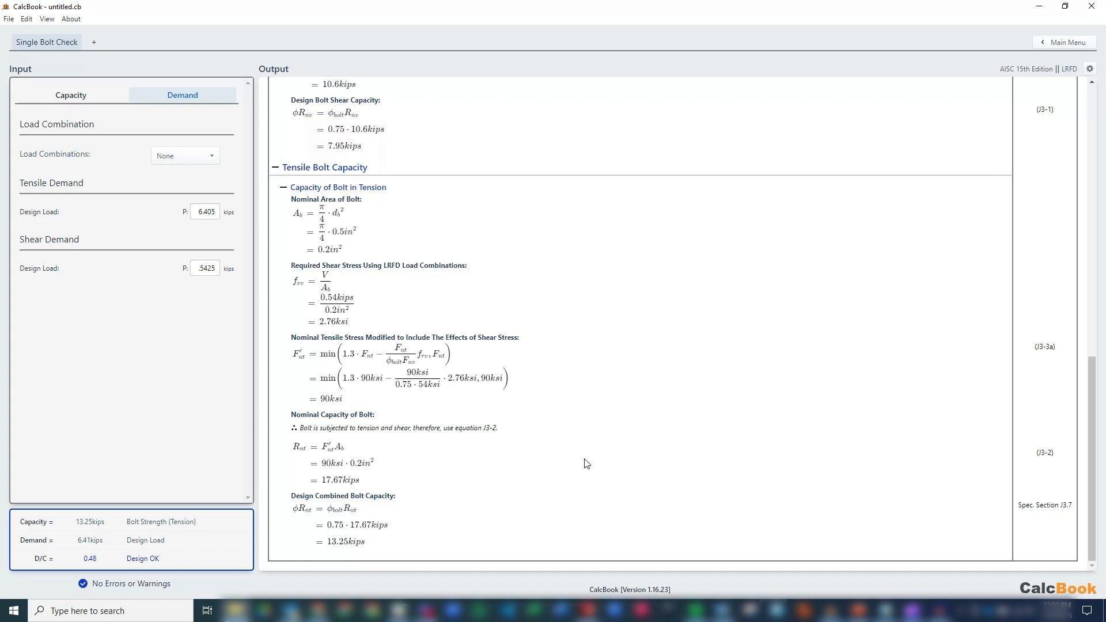
mouse_move(601, 452)
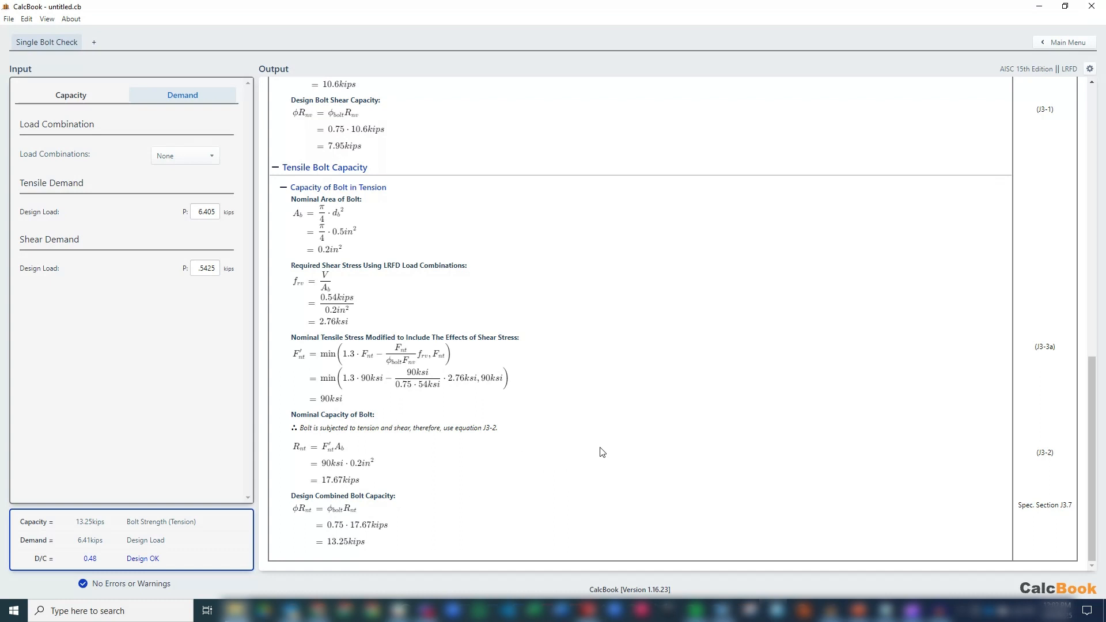
mouse_move(620, 439)
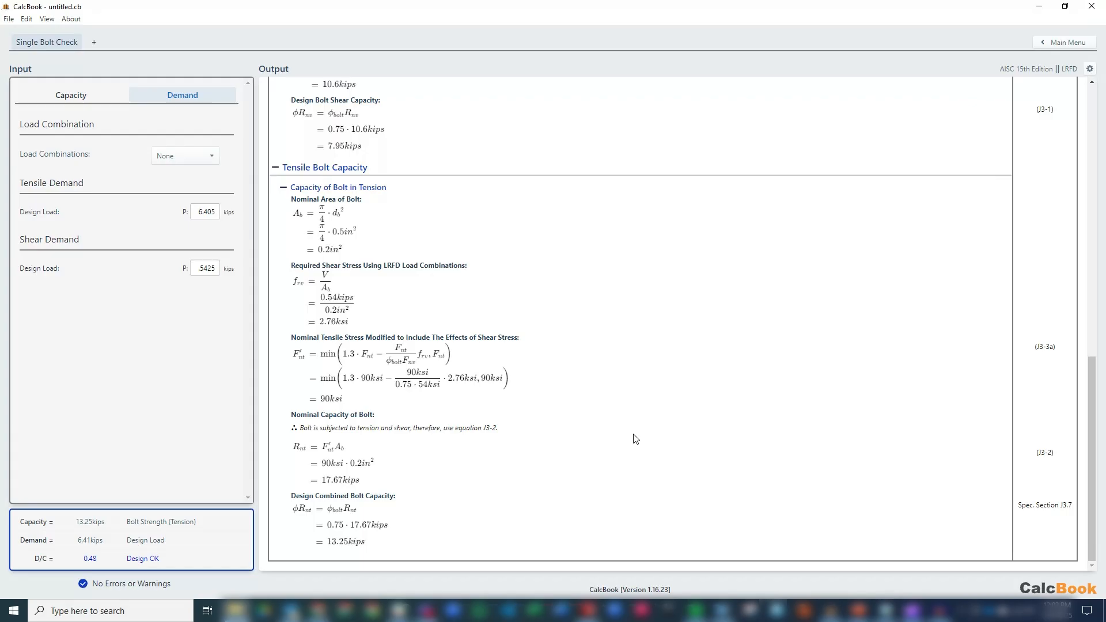
mouse_move(637, 438)
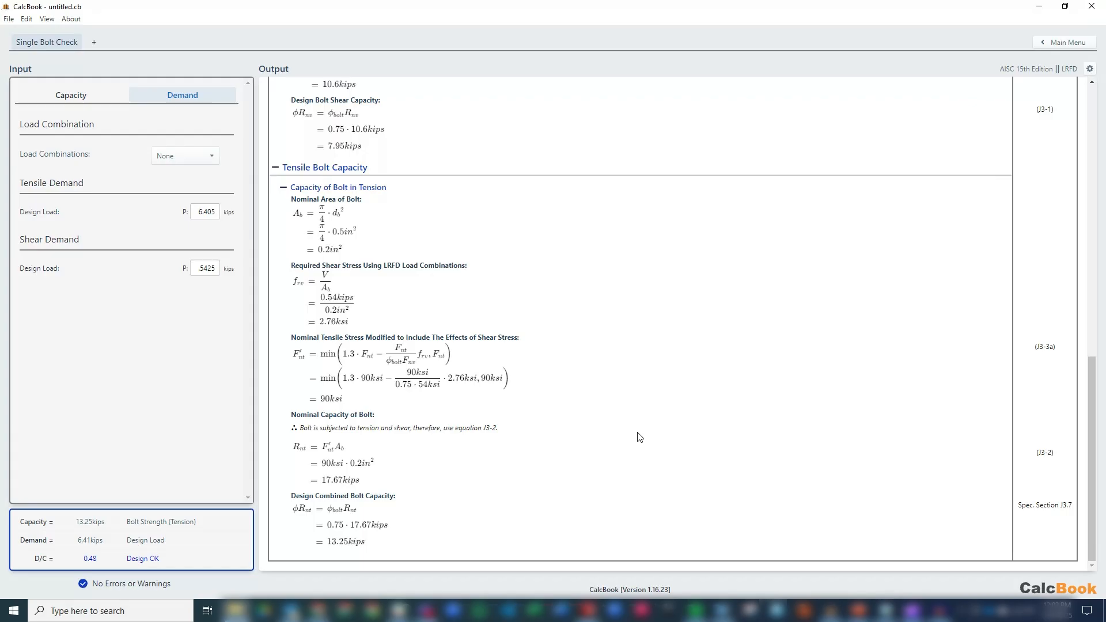
mouse_move(646, 433)
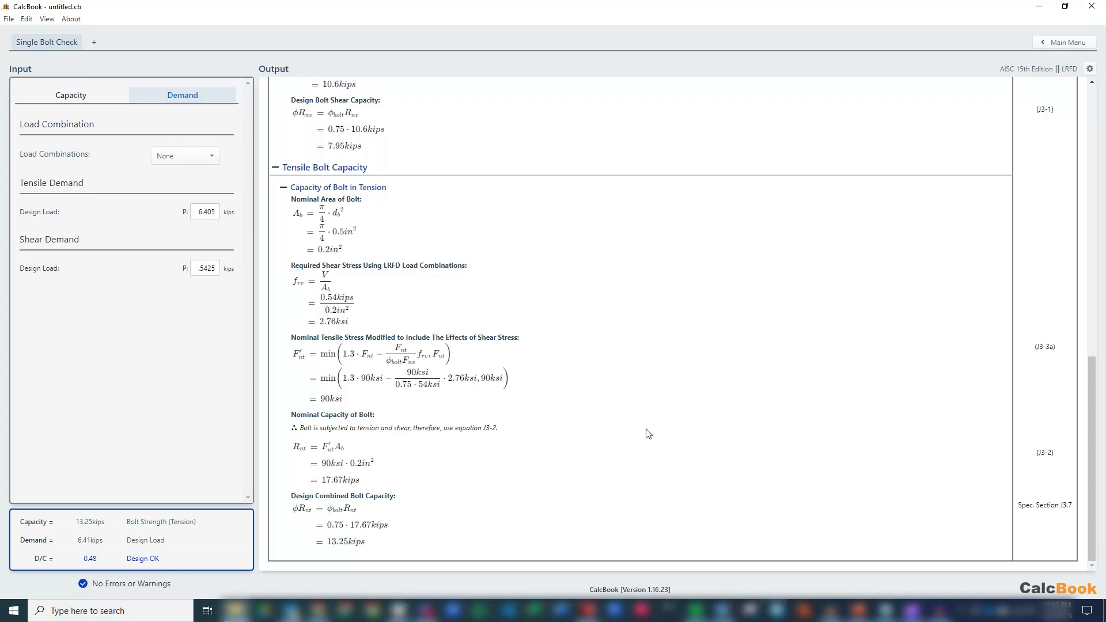